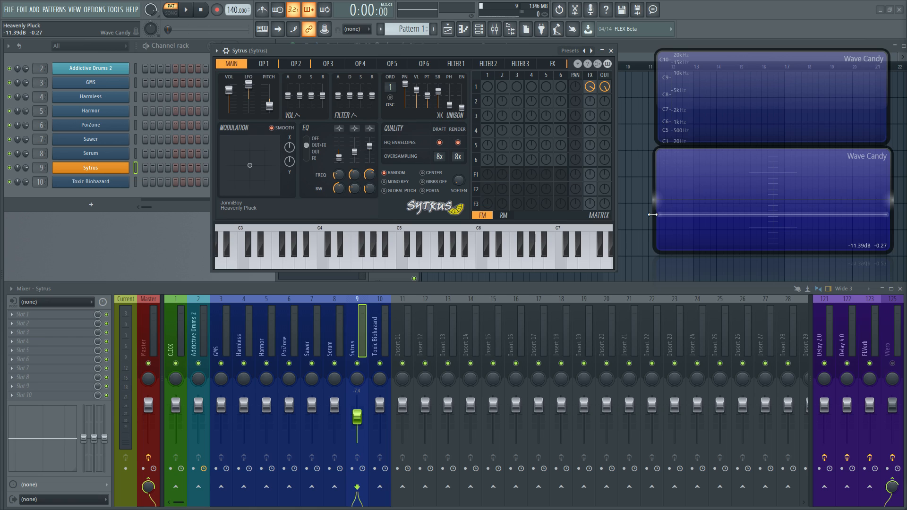
- Audition the Heavenly Pluck preset, assign the new Sytrus to mixer track 11 and adjust its volume
click(327, 246)
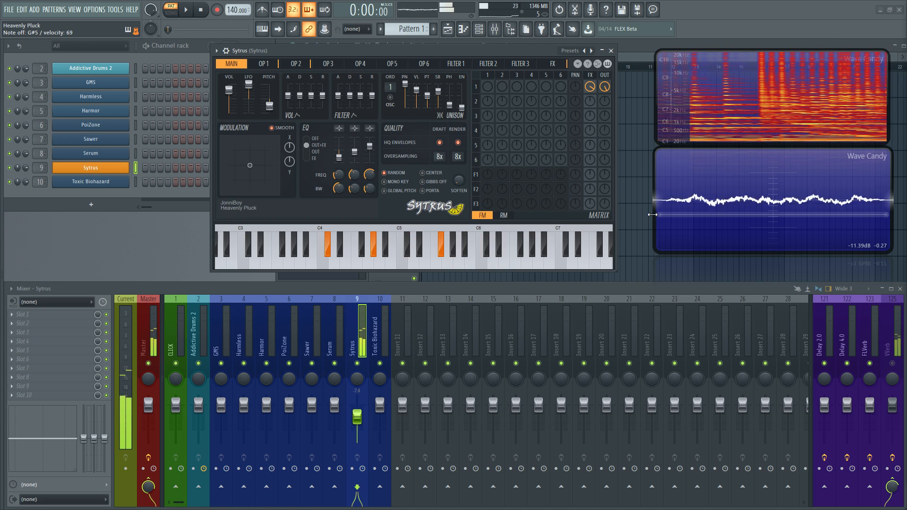
click(243, 243)
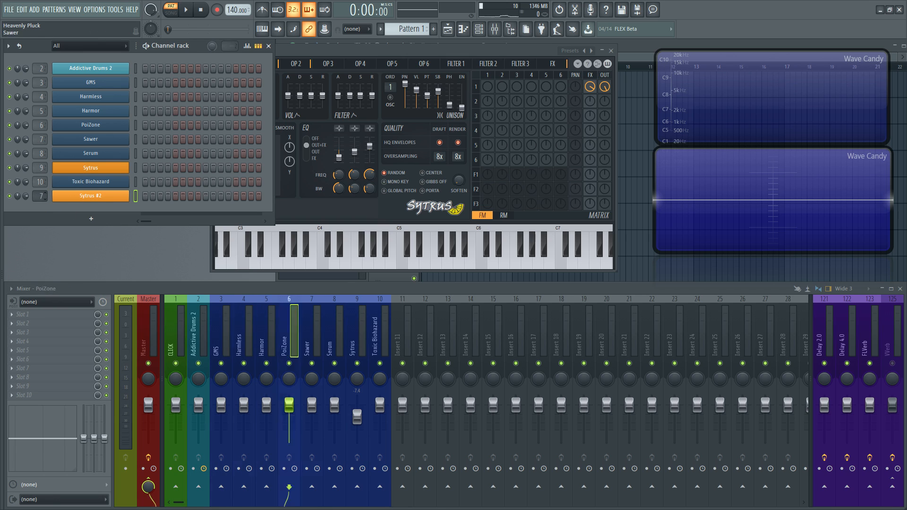
click(148, 300)
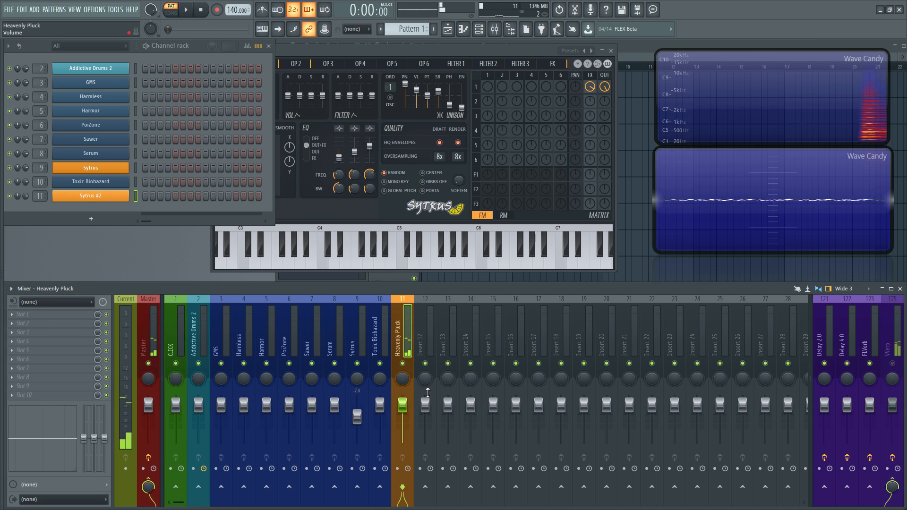
drag(401, 402, 401, 417)
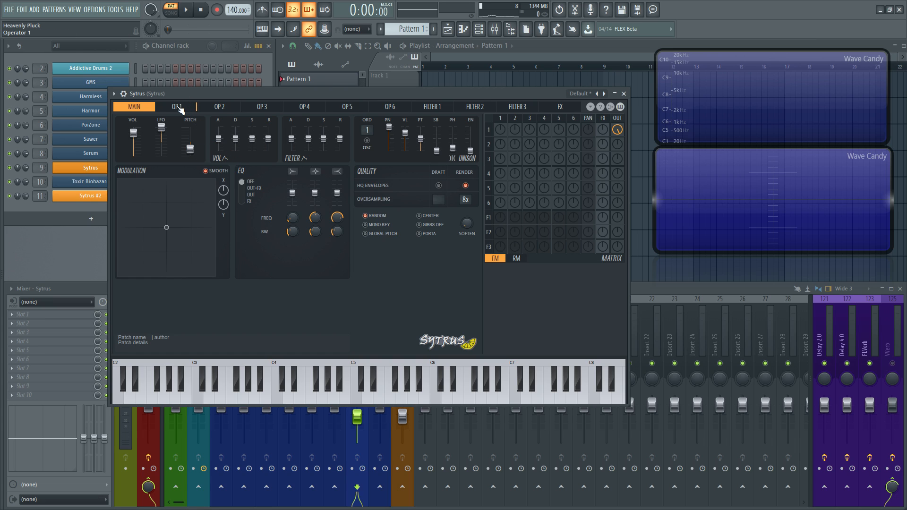
- View operator 1's settings, hear its default sine tone, check MAIN and return to OP1
click(177, 107)
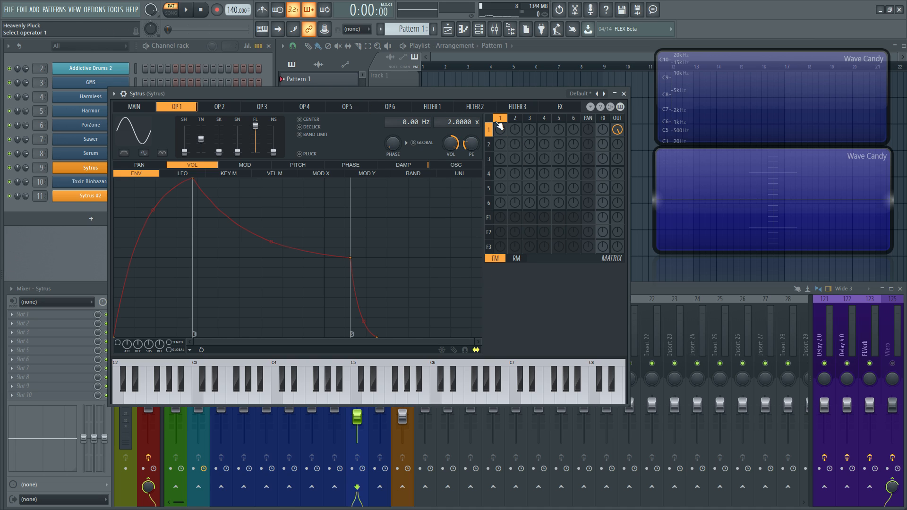
click(336, 384)
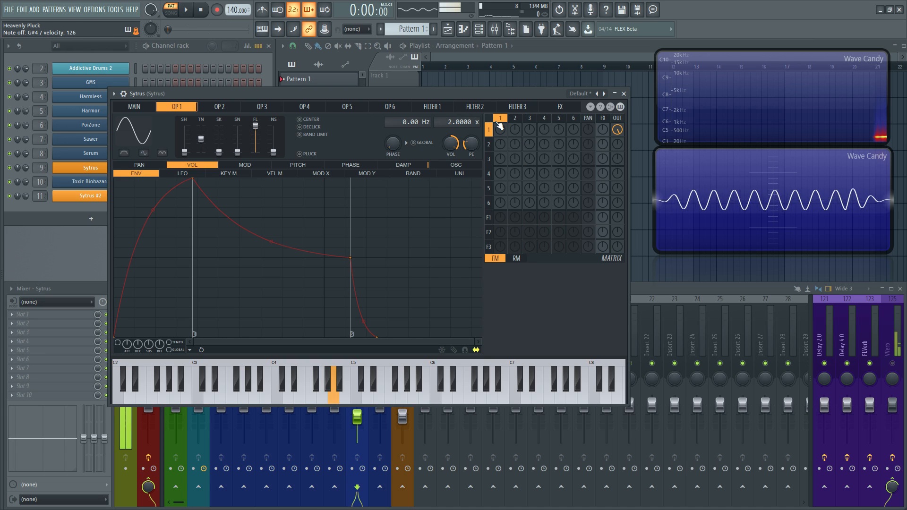
click(133, 107)
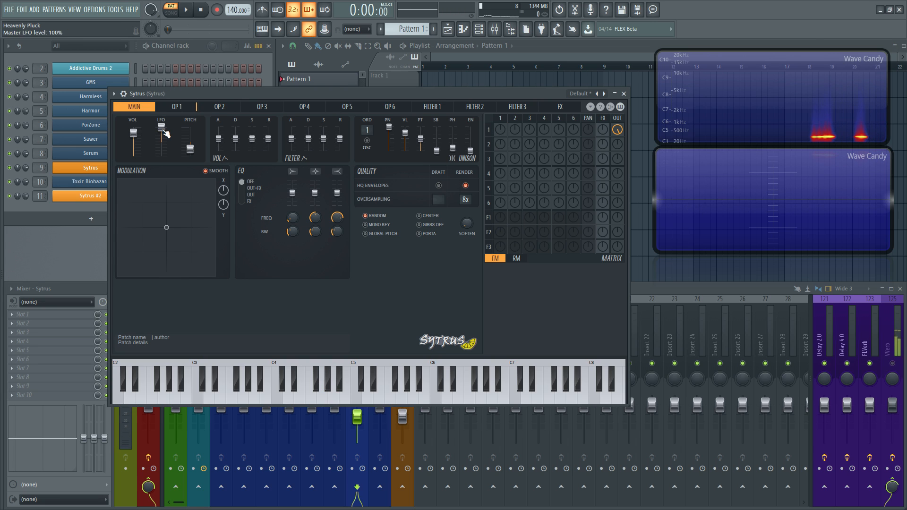
click(176, 107)
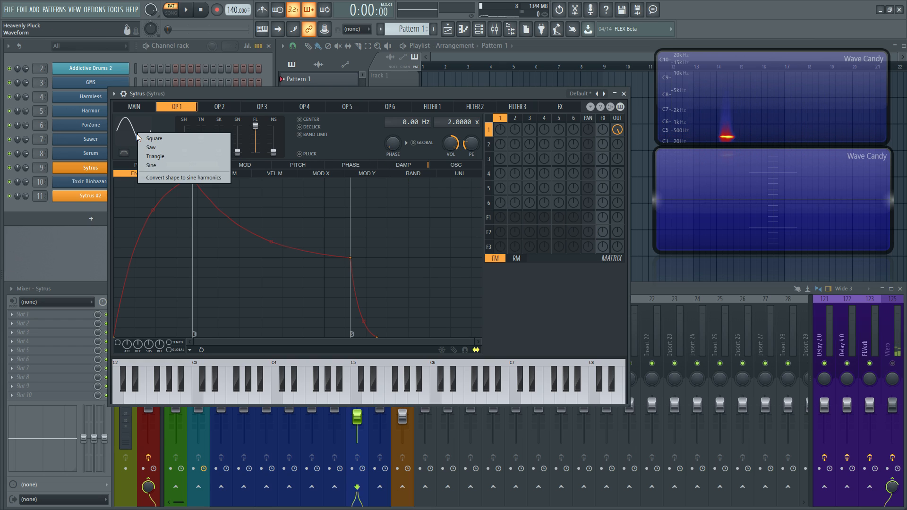
mouse_move(183, 177)
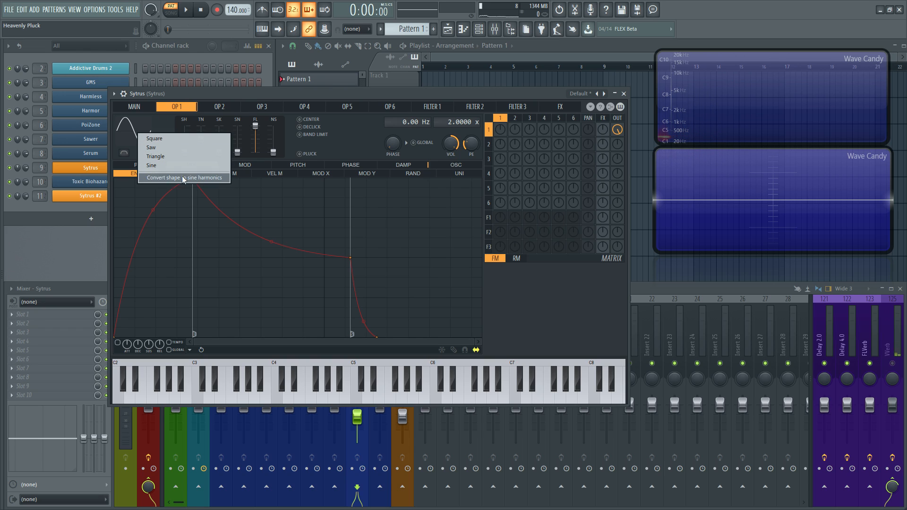
- Convert operator 1's waveform shape into editable sine harmonics
click(152, 165)
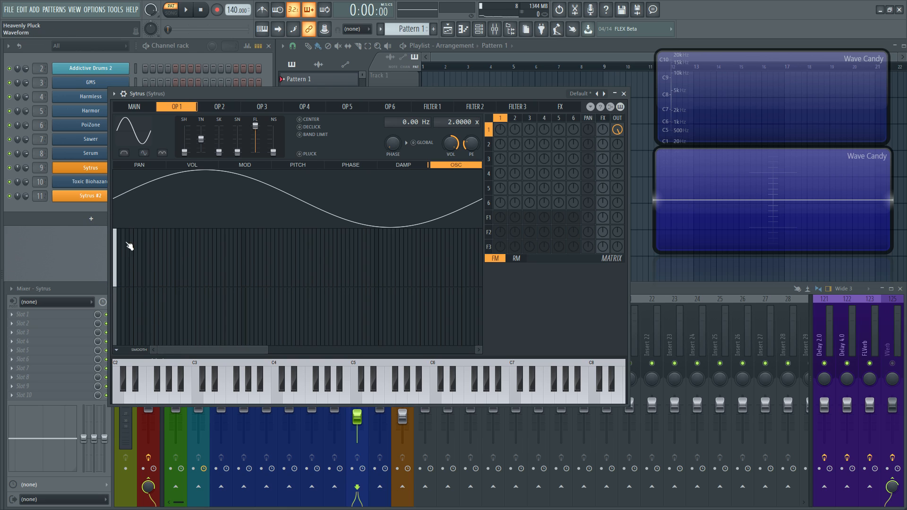
mouse_move(130, 321)
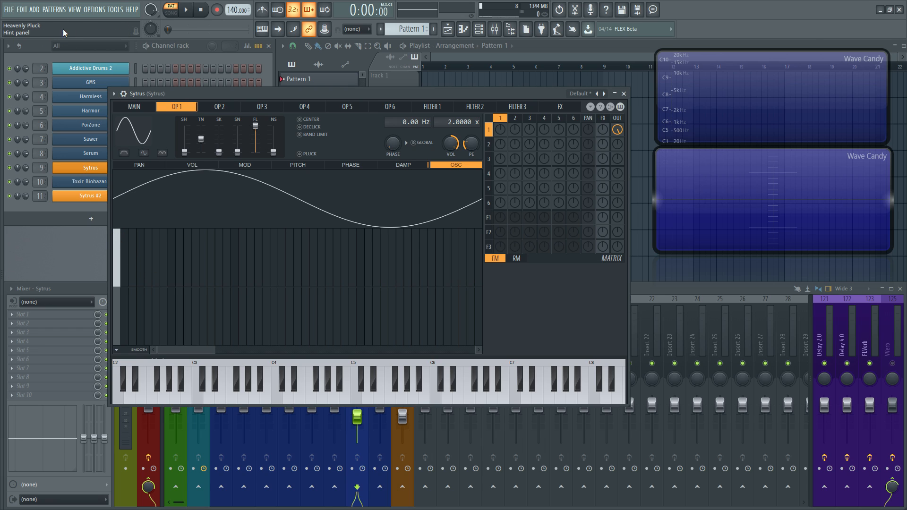
mouse_move(143, 264)
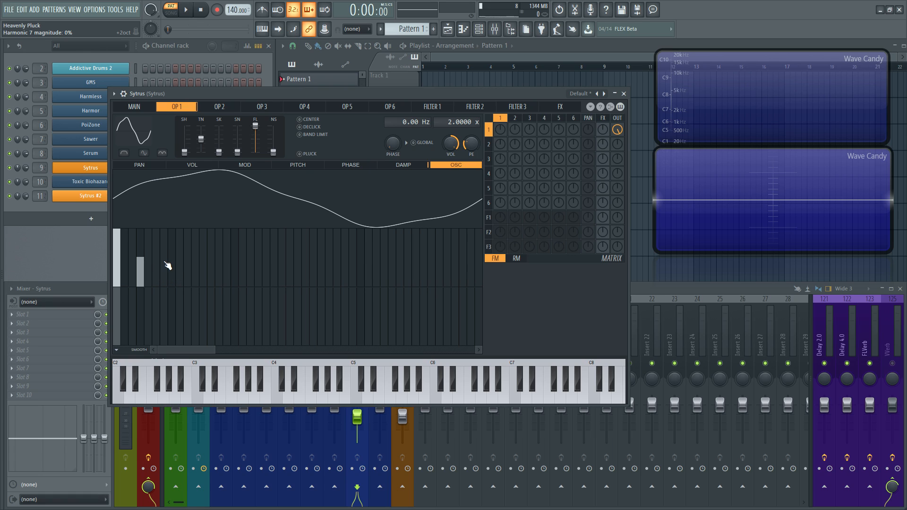
- Raise several upper harmonic bars in operator 1's spectrum to enrich the waveform
click(164, 272)
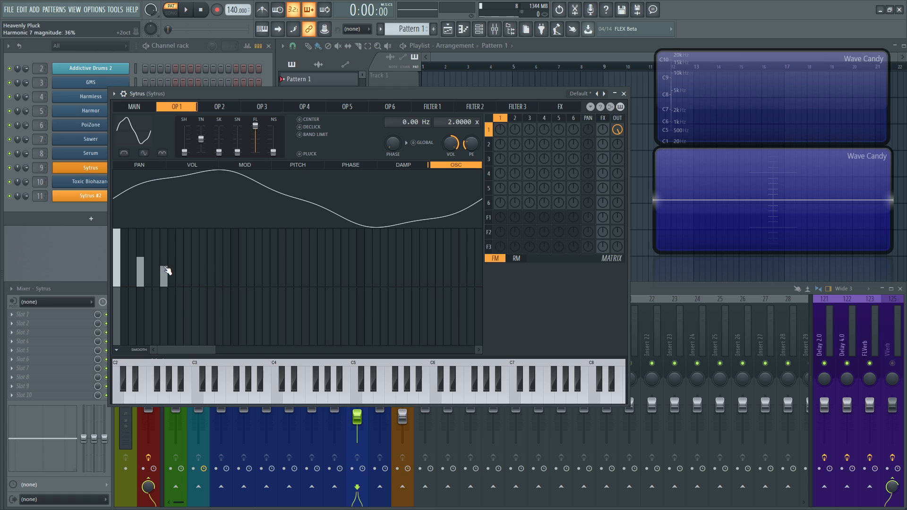
drag(164, 284, 167, 263)
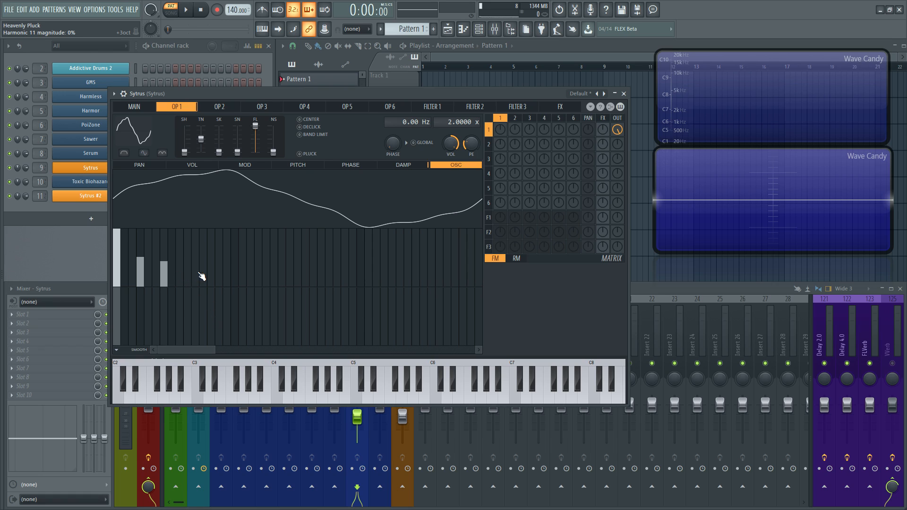
click(225, 280)
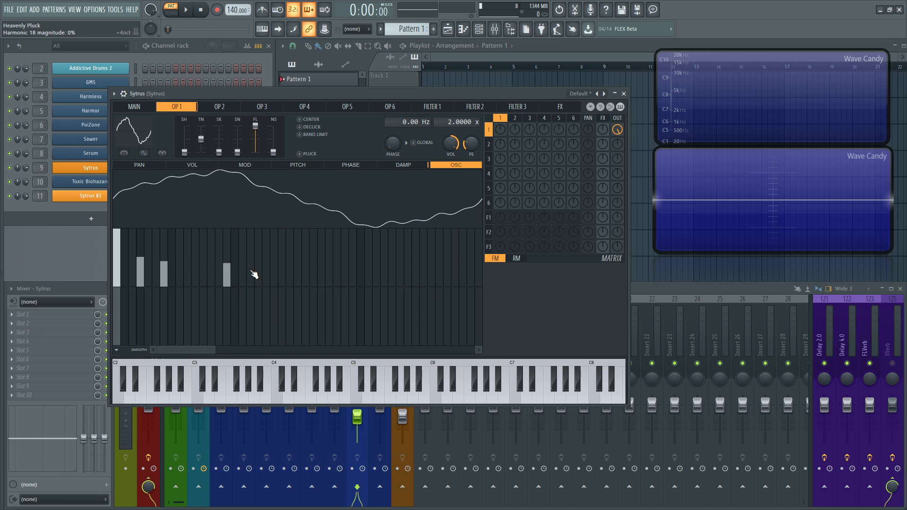
click(240, 272)
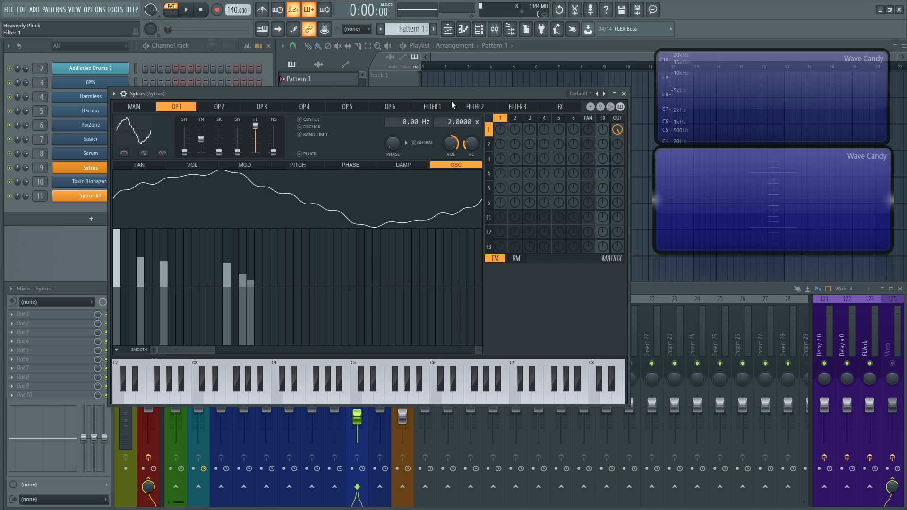
mouse_move(283, 126)
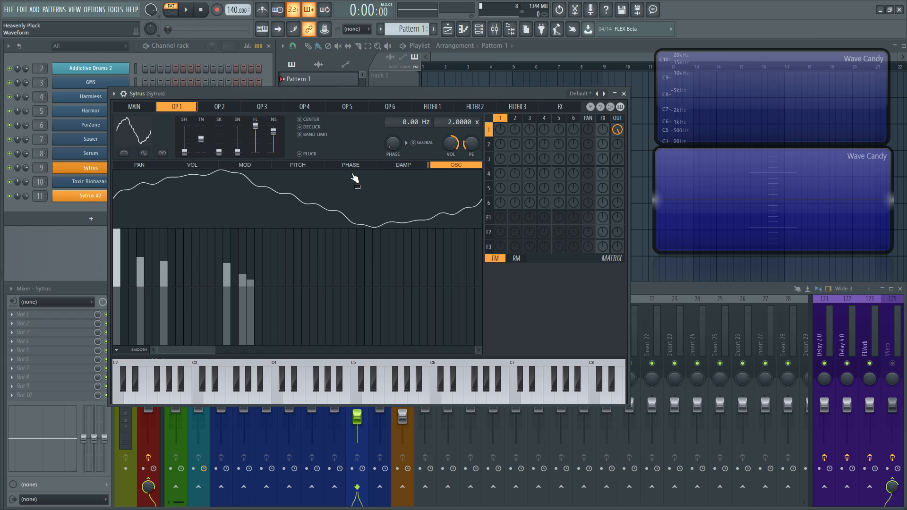
- Enable PLUCK on operator 1 and audition the harmonic-rich tone on the keyboard
click(328, 384)
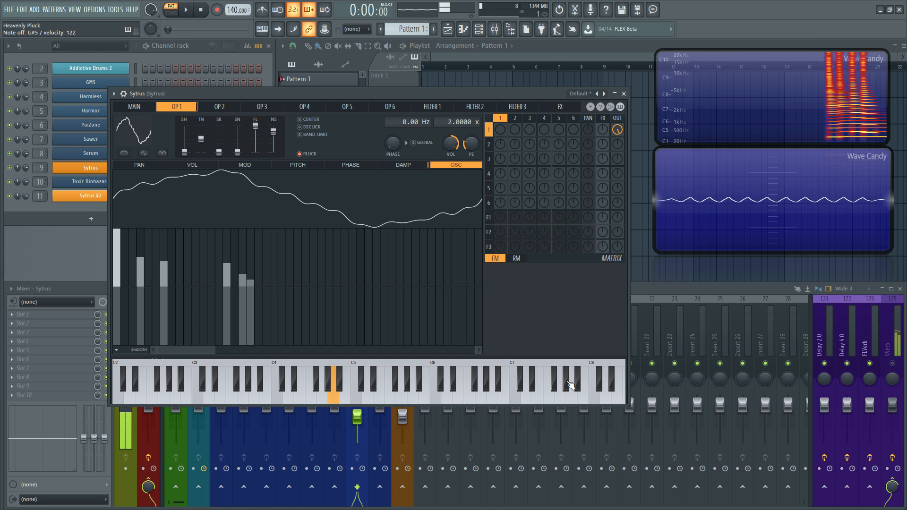
click(333, 390)
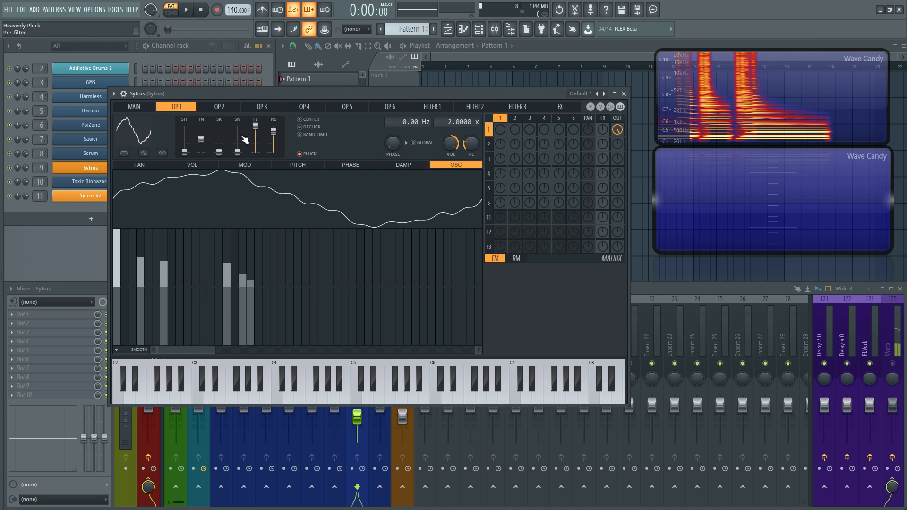
- Give operator 2 a 1.40 Hz frequency offset, ring-modulate operator 1, and audition it
click(218, 107)
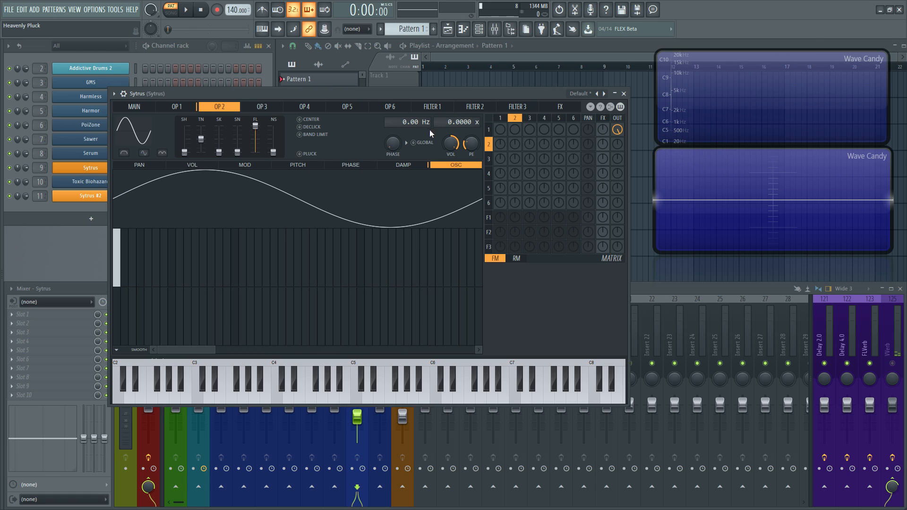
mouse_move(408, 122)
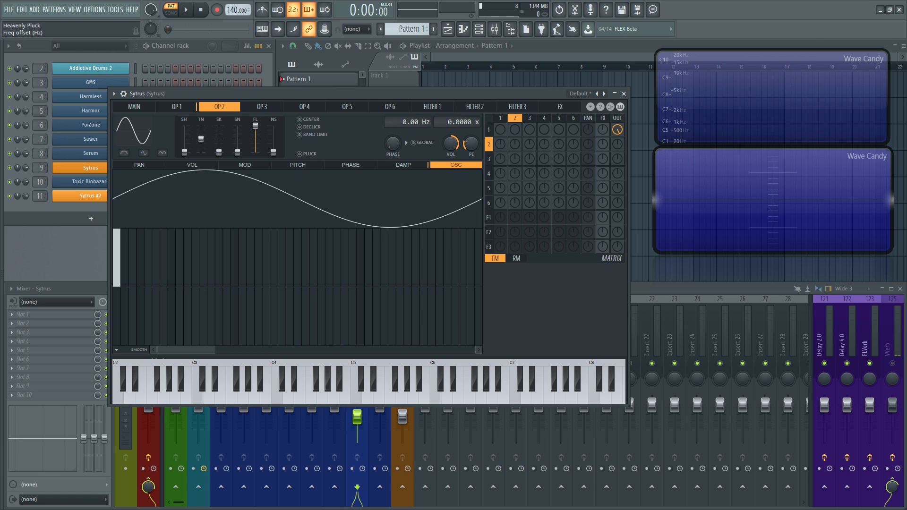
drag(417, 122, 418, 115)
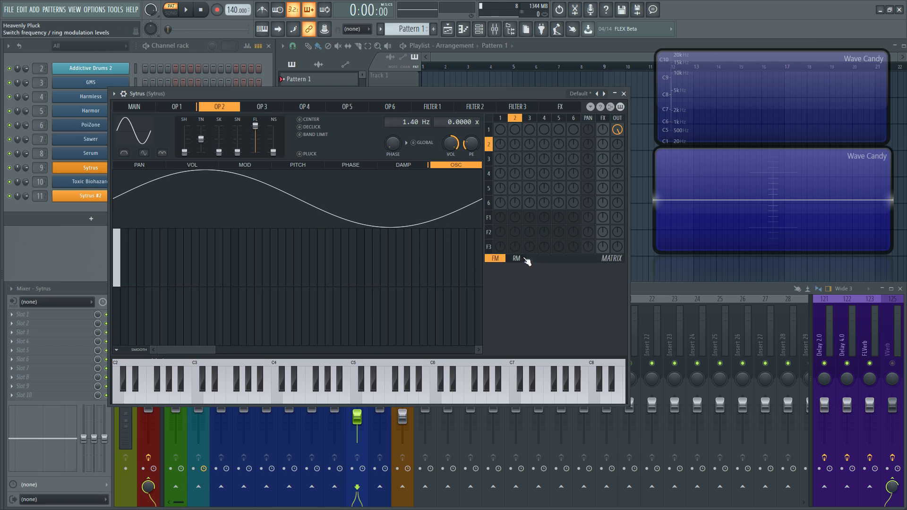
click(515, 258)
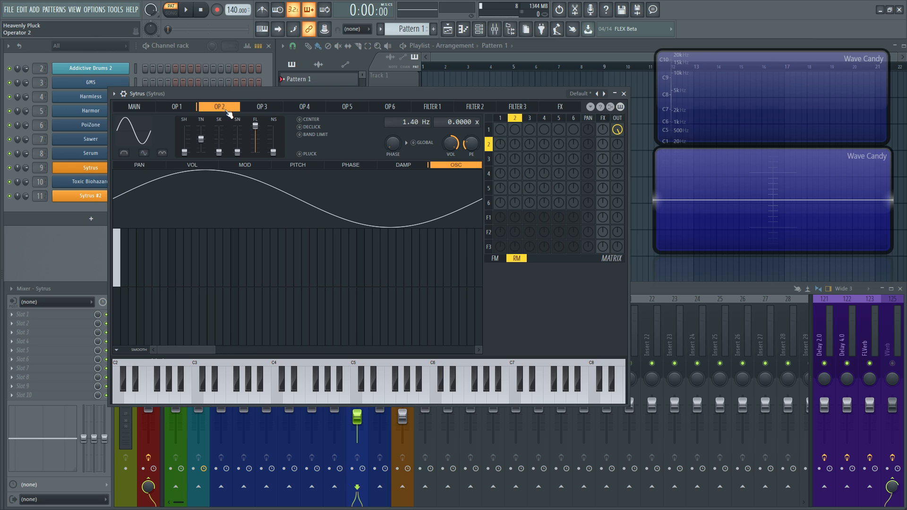
mouse_move(177, 106)
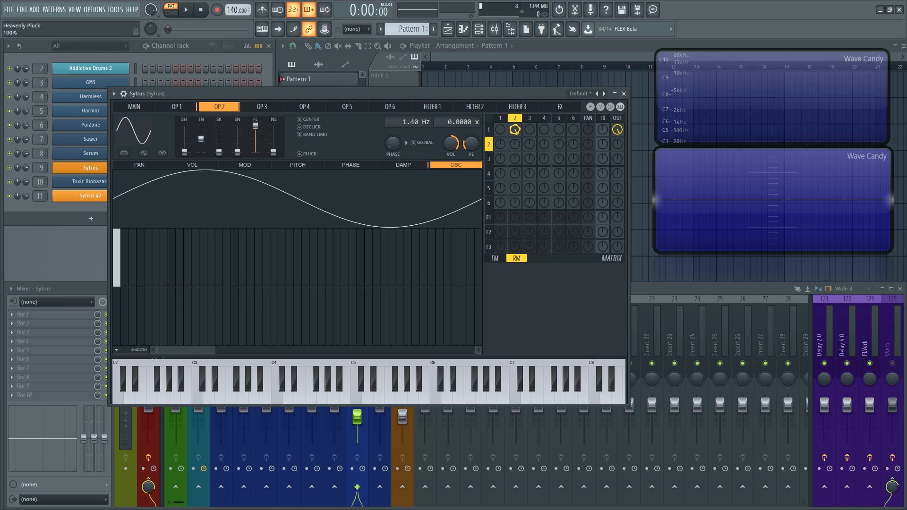
click(327, 379)
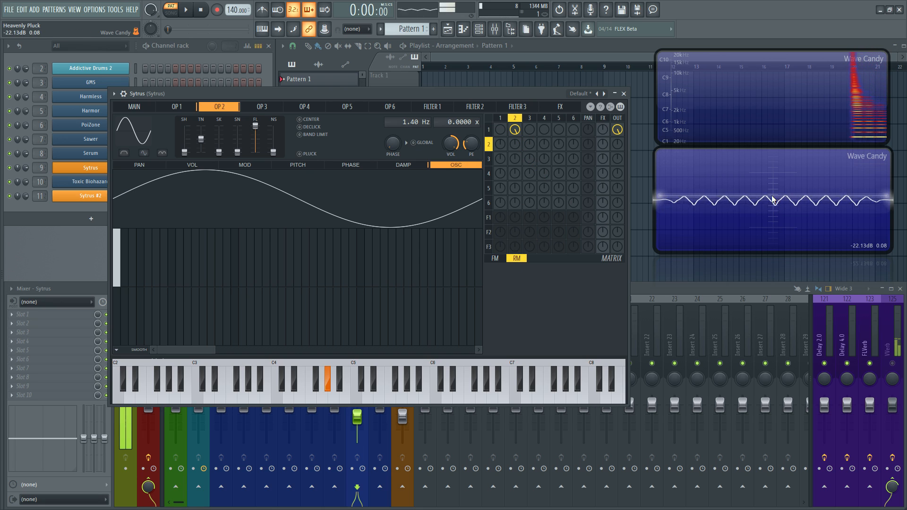
click(514, 143)
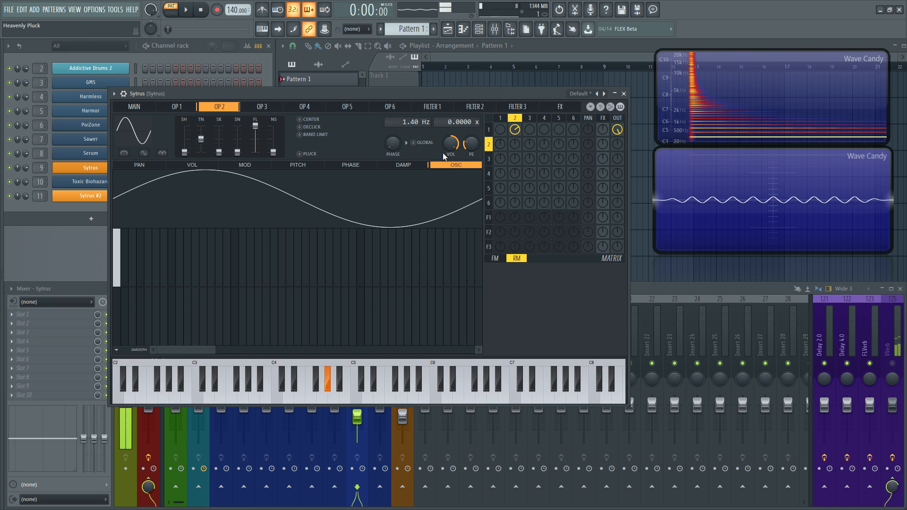
- Reshape operator 1's volume envelope with zero attack and early, short decay and release
click(176, 107)
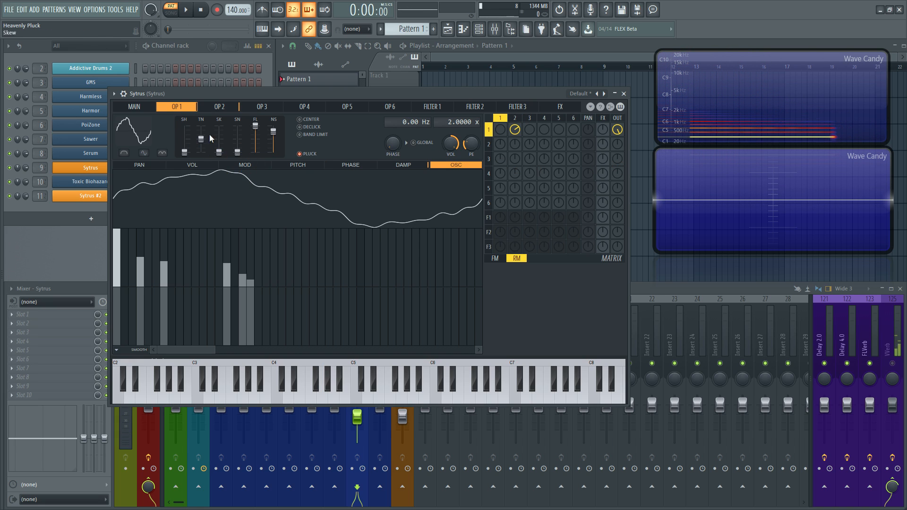
click(192, 165)
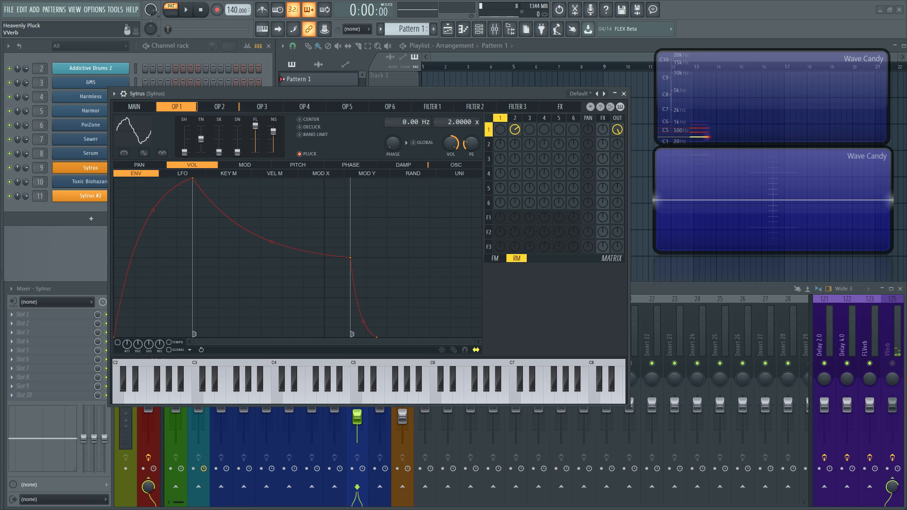
mouse_move(137, 344)
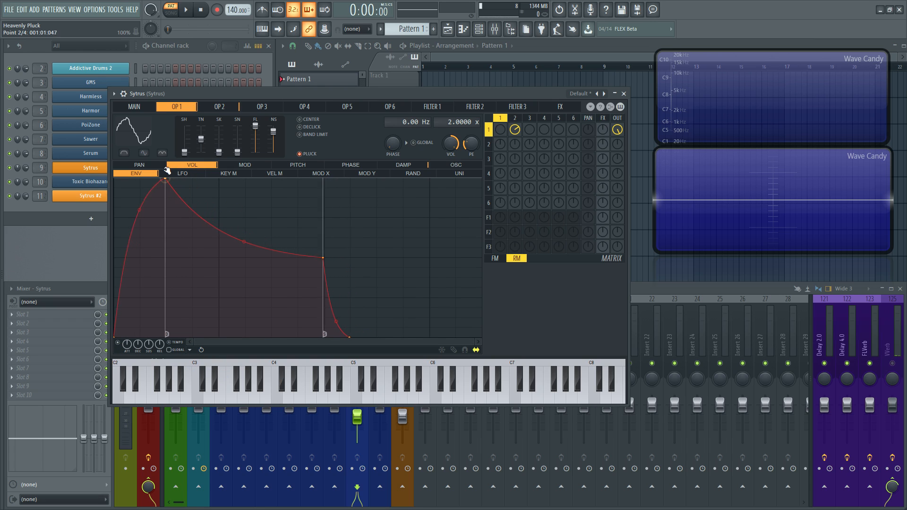
drag(165, 177, 116, 177)
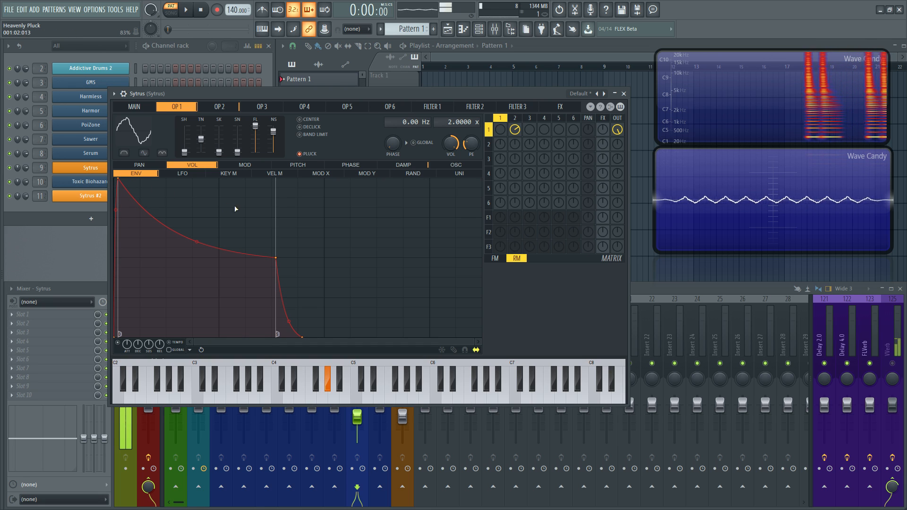
drag(276, 257, 218, 221)
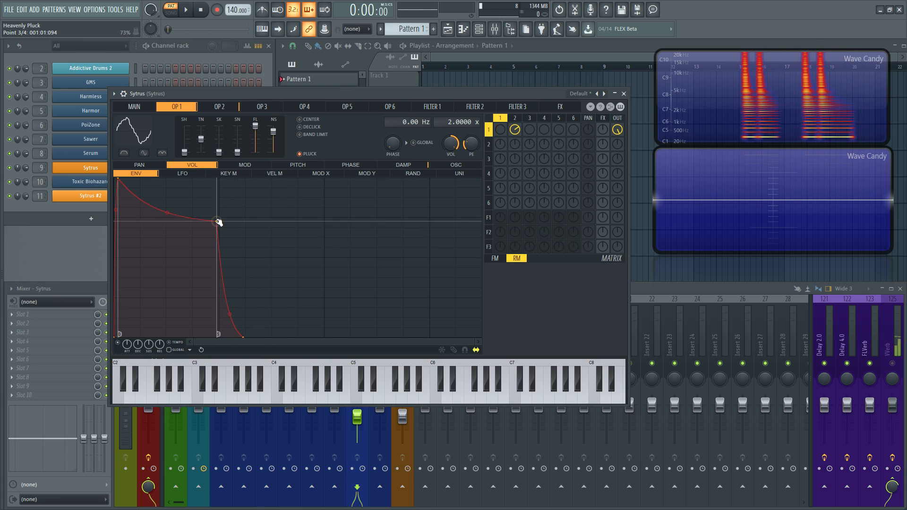
drag(218, 221, 169, 218)
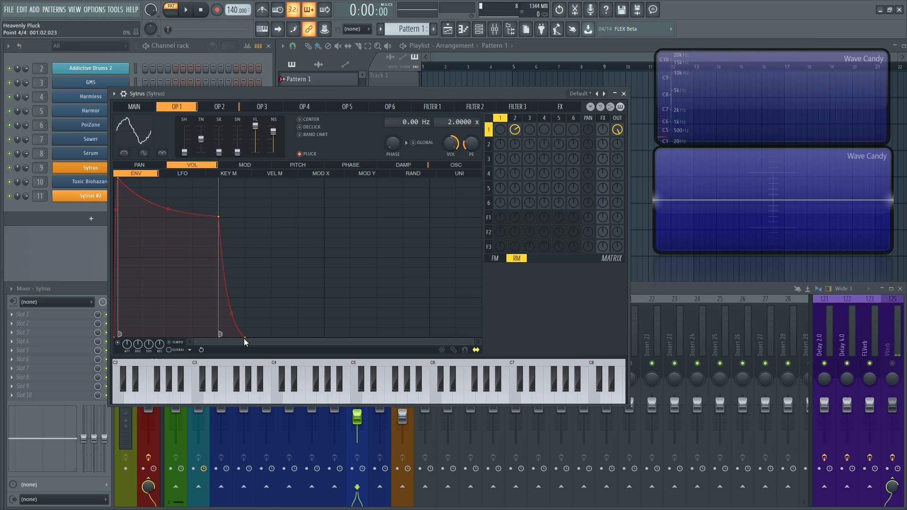
drag(245, 338, 272, 338)
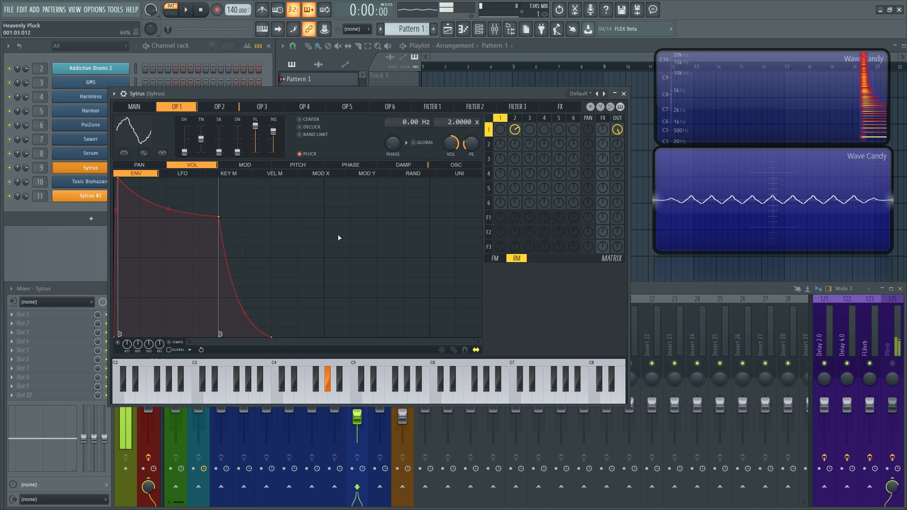
- Audition the new pluck envelope with a couple of notes
click(332, 379)
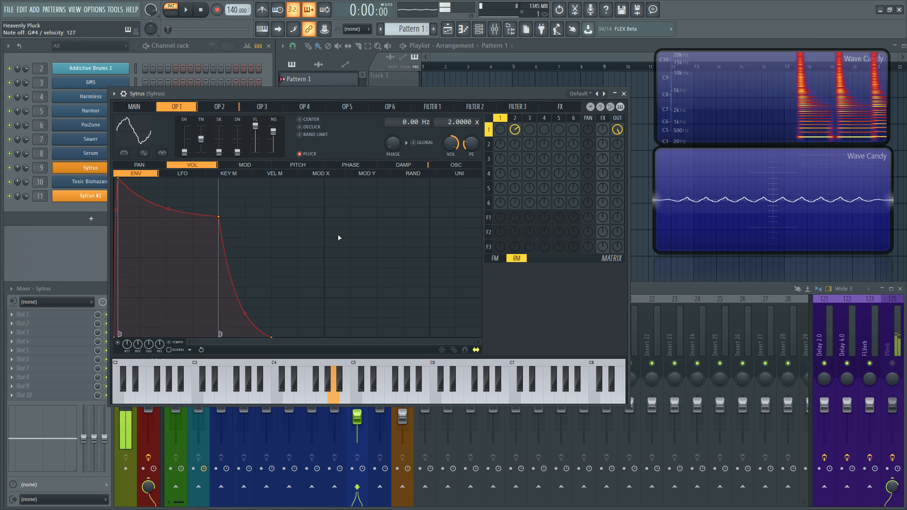
click(282, 387)
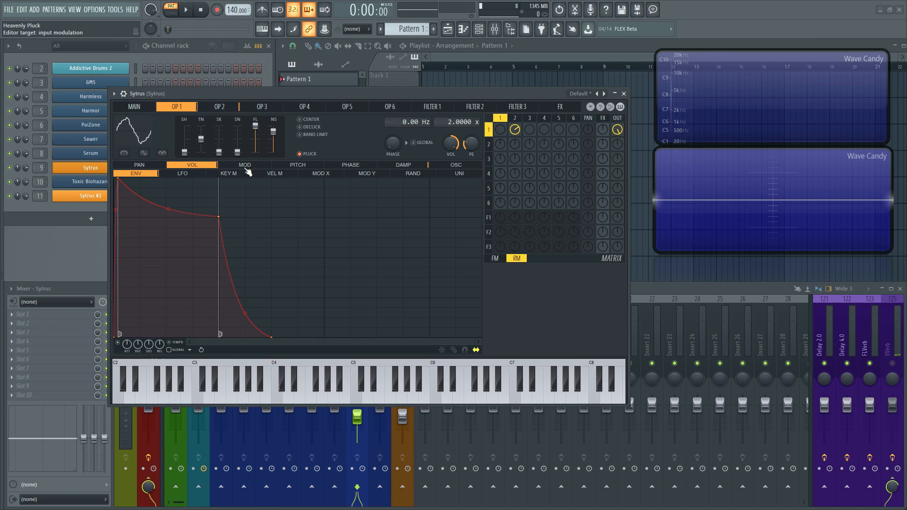
- Shape a short falling pitch envelope on operator 1 at +1200 cents and audition it
click(297, 165)
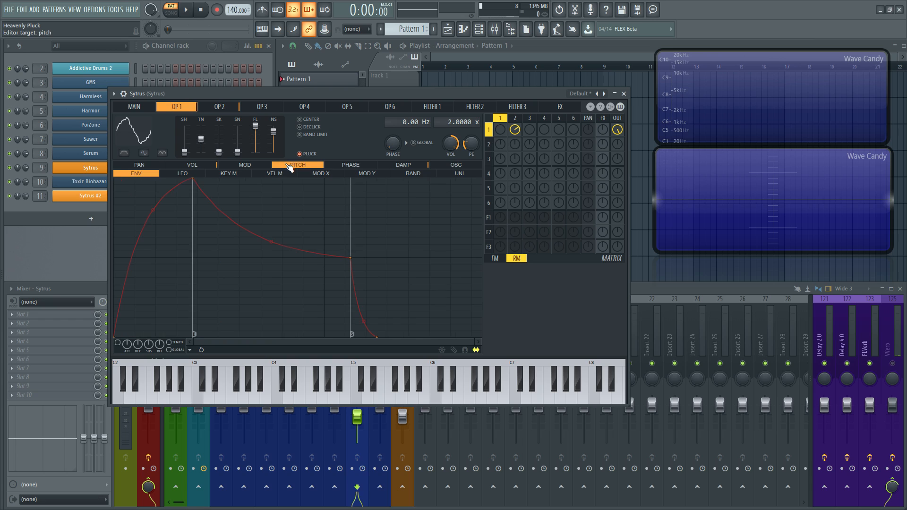
click(296, 164)
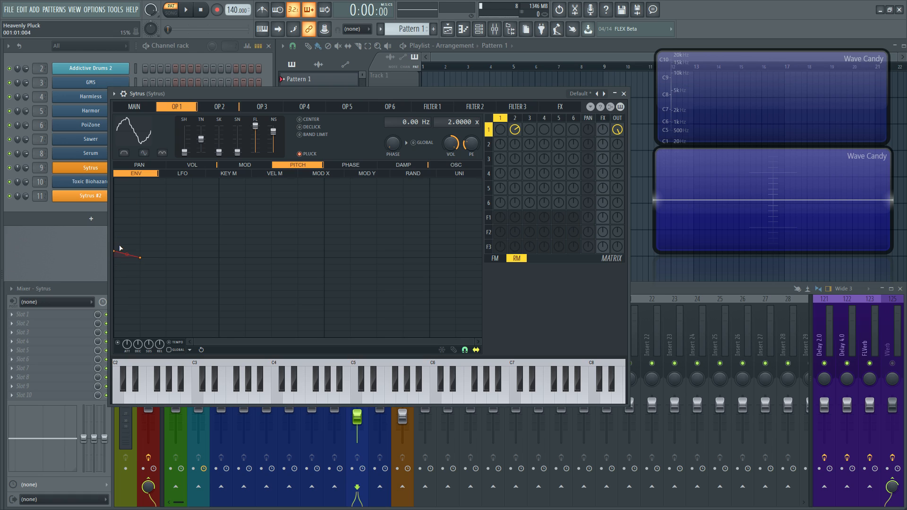
click(327, 385)
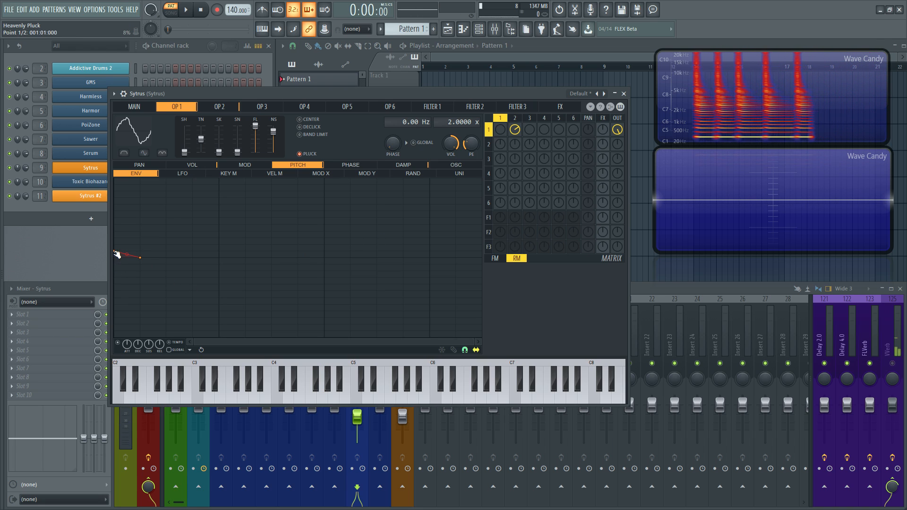
drag(471, 144, 471, 136)
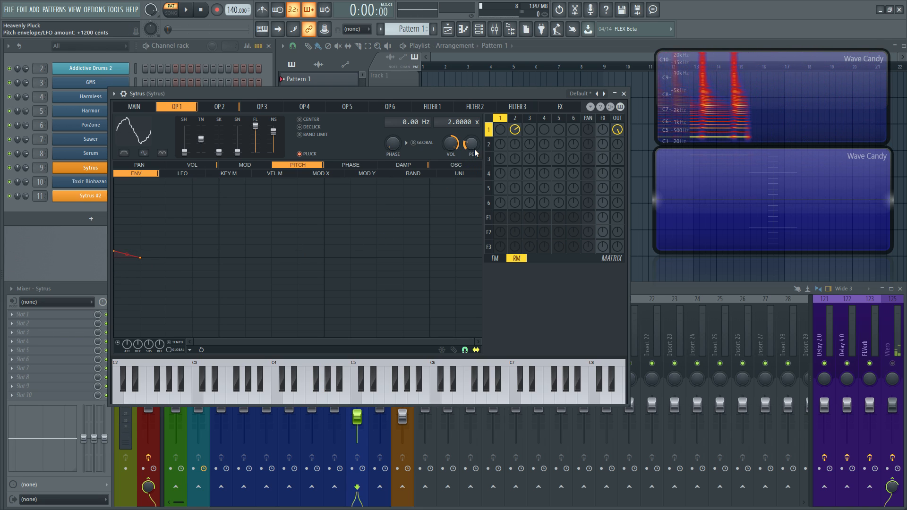
drag(471, 145, 471, 153)
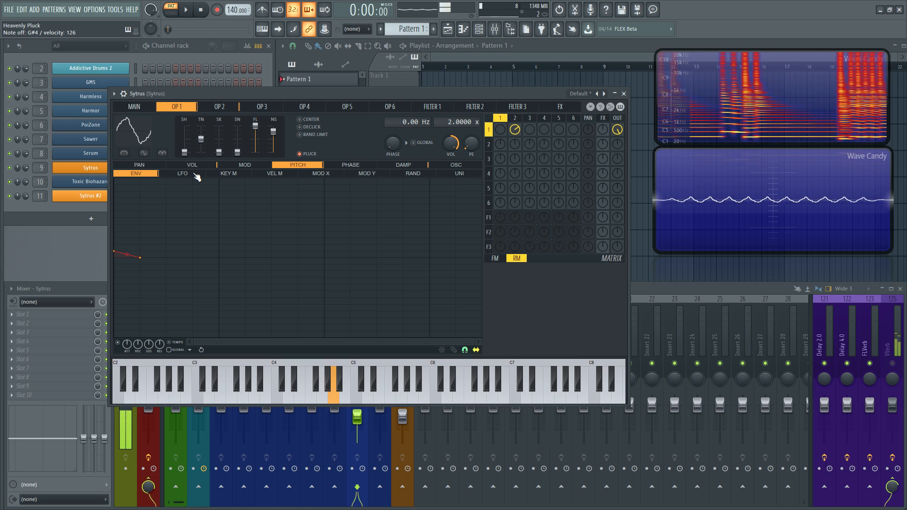
click(275, 384)
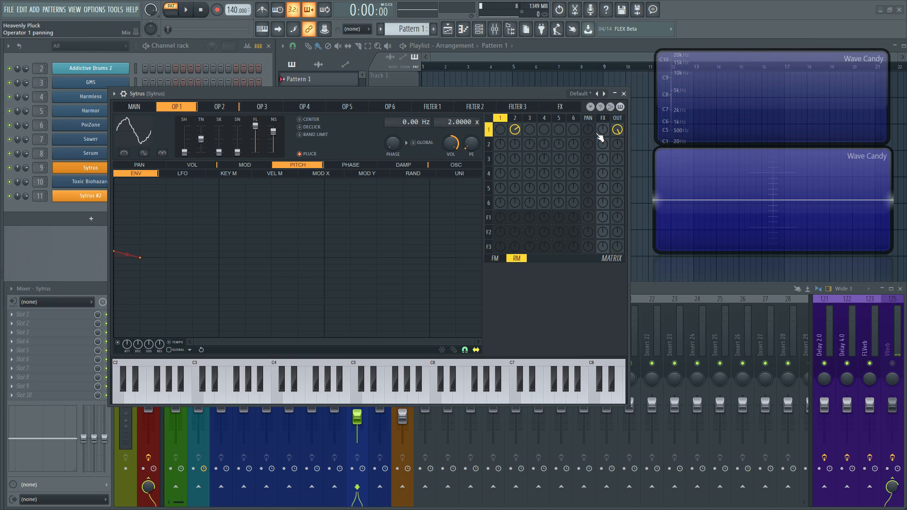
- Show the Sytrus FX page with the chorus controls
click(602, 130)
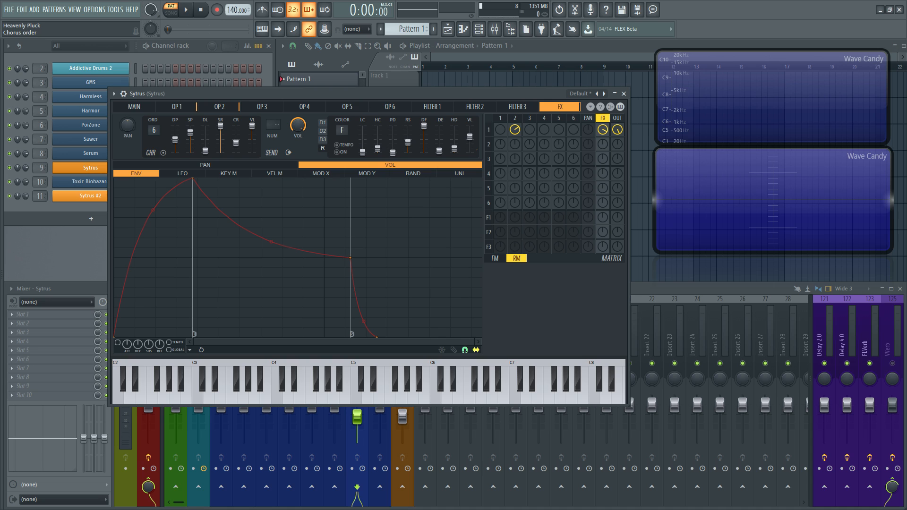
- Set chorus order to 7 and fine-tune the chorus while playing notes
click(332, 385)
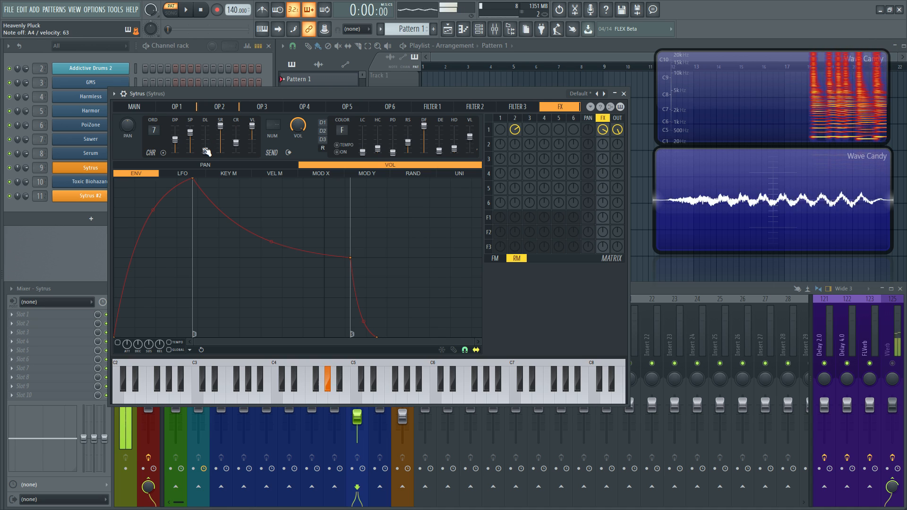
drag(175, 139, 176, 131)
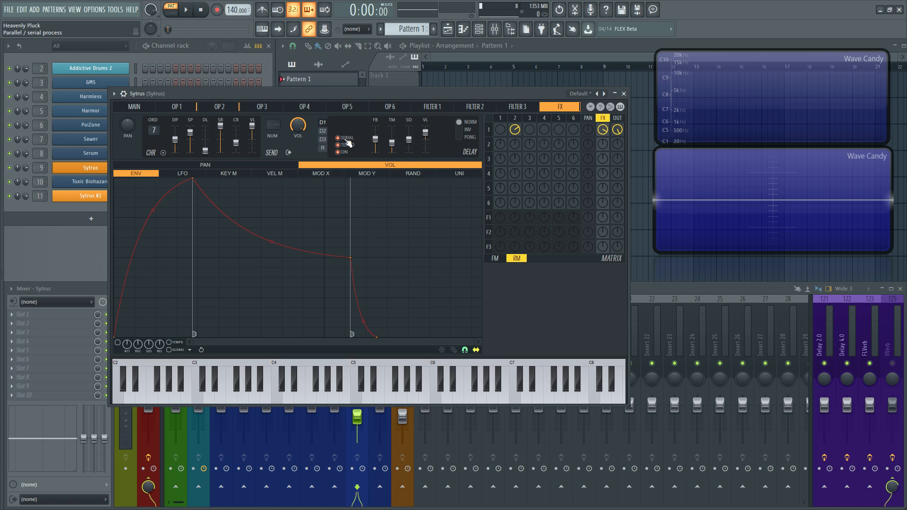
mouse_move(314, 120)
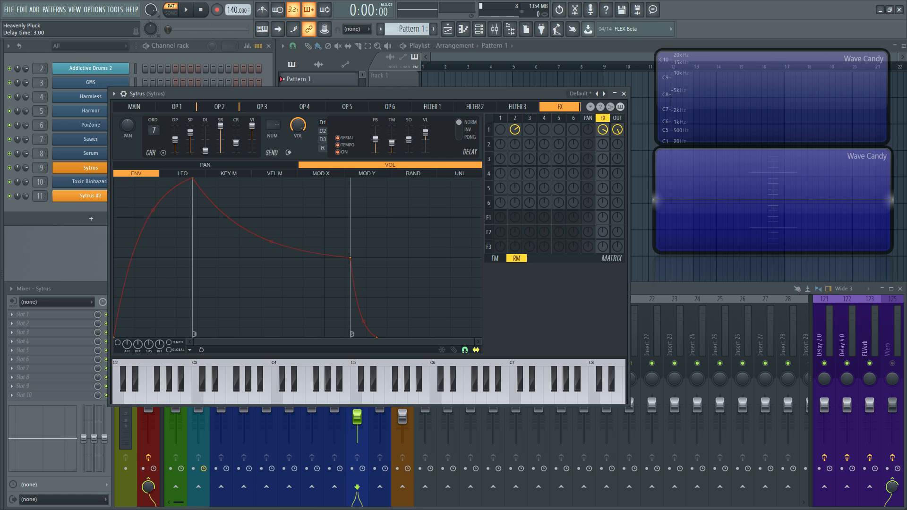
- Set the Sytrus delay time to 3:00 and its volume to about 50%
drag(426, 136, 425, 145)
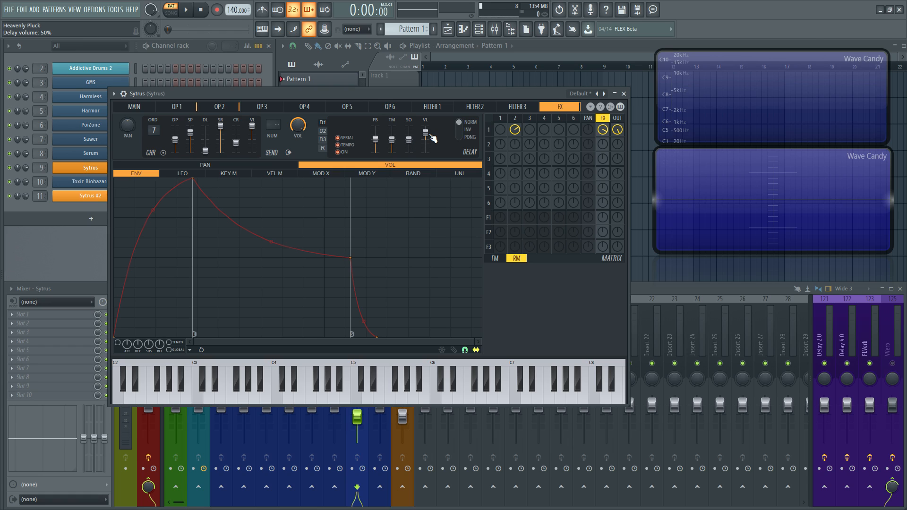
drag(426, 130, 425, 136)
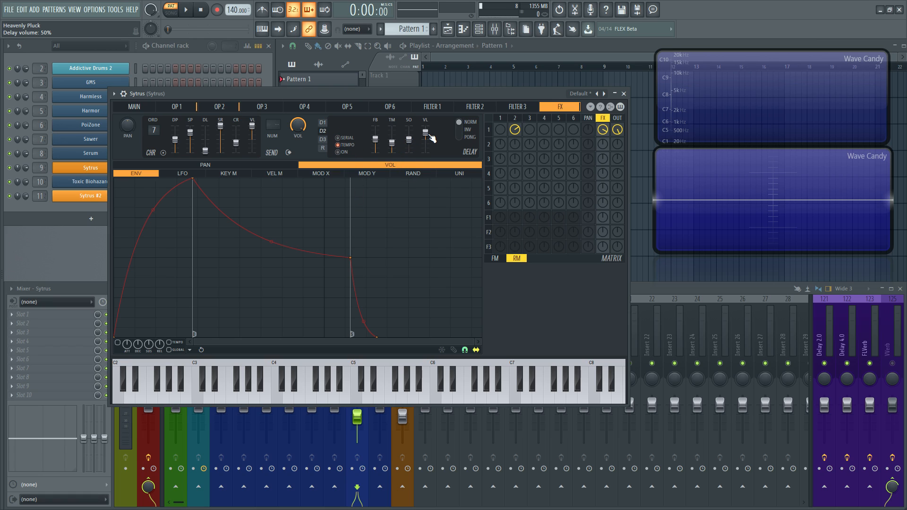
drag(425, 133, 425, 140)
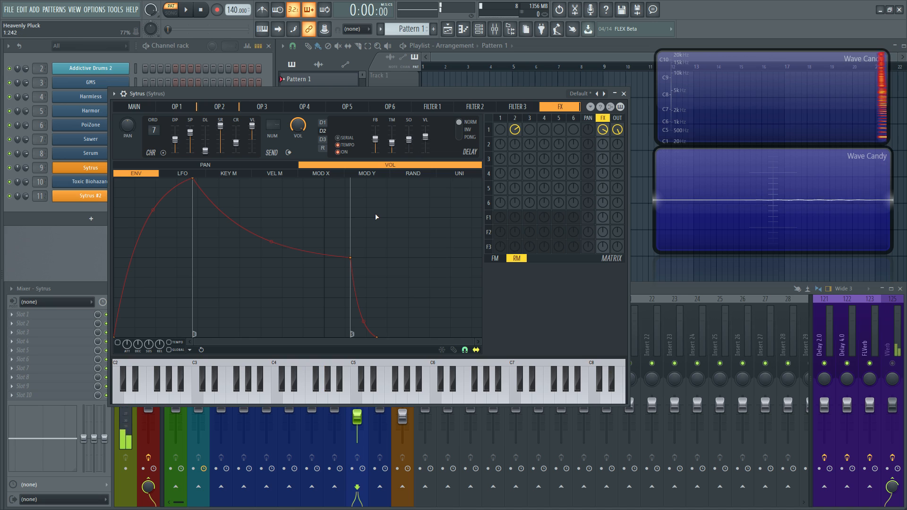
- Switch the delay unit to reverb and adjust its diffusion and high damping
click(331, 384)
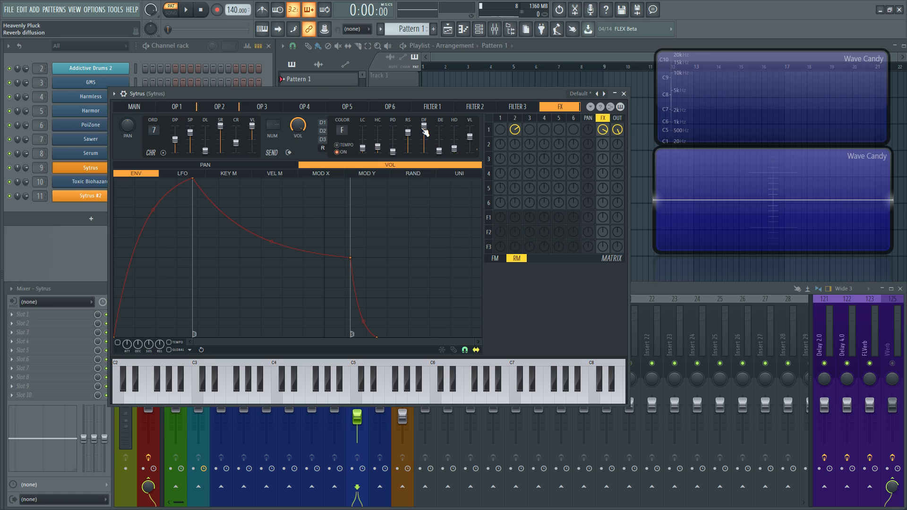
drag(438, 136, 437, 144)
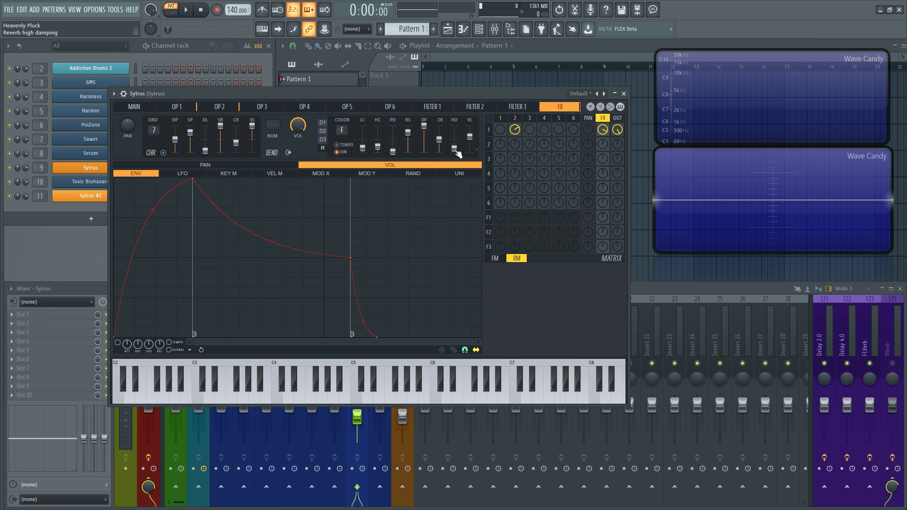
drag(457, 144, 459, 151)
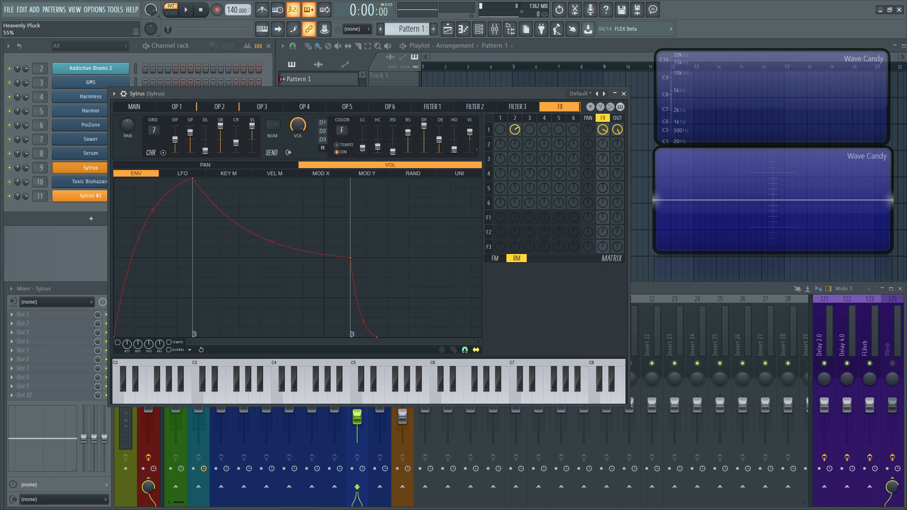
- Set the chorus depth to 50% while the patch plays
click(280, 382)
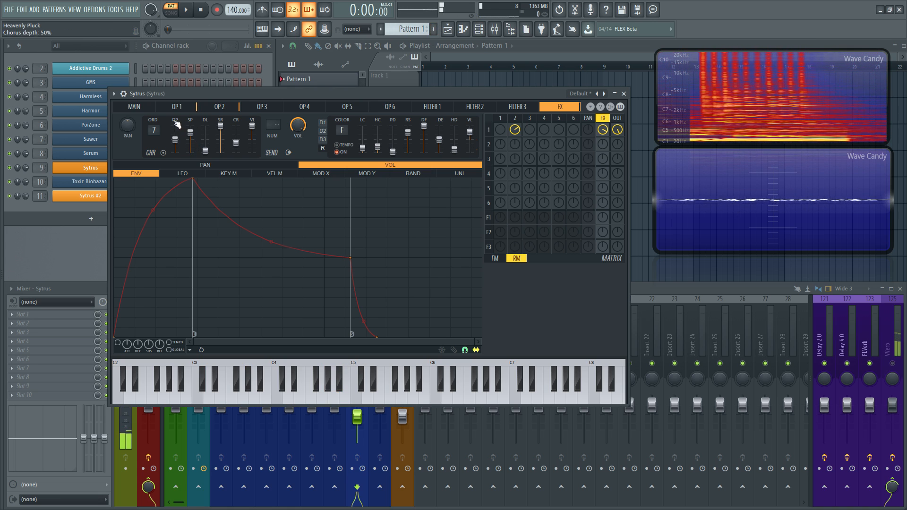
- On the main page, narrow EQ band 1's width to about 0.27 and audition two notes
click(134, 106)
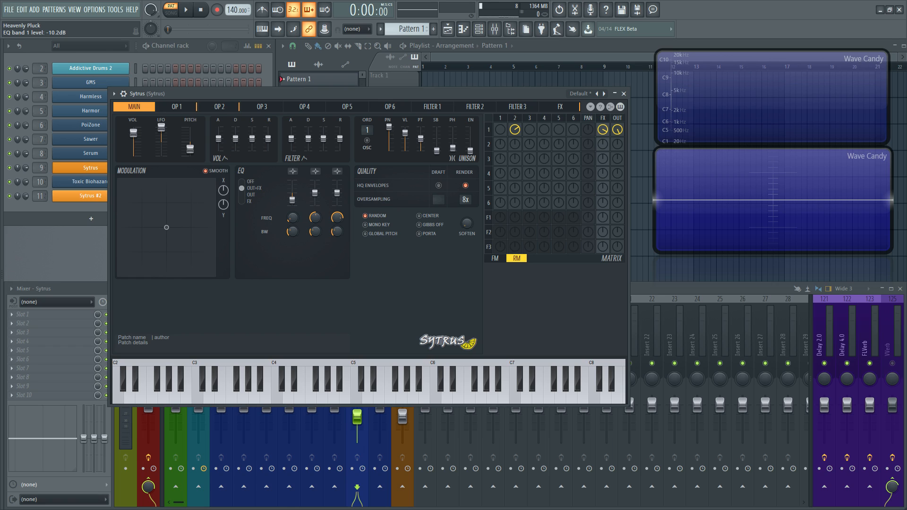
mouse_move(296, 204)
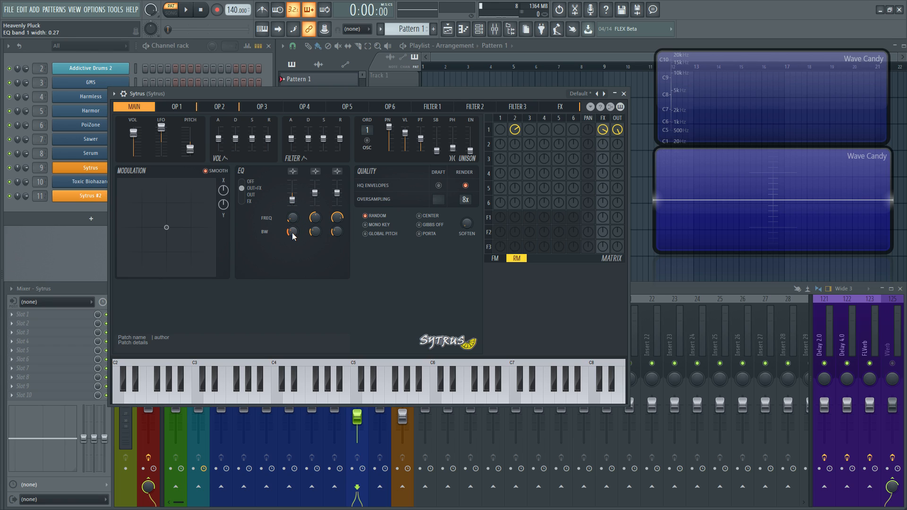
drag(292, 232, 292, 226)
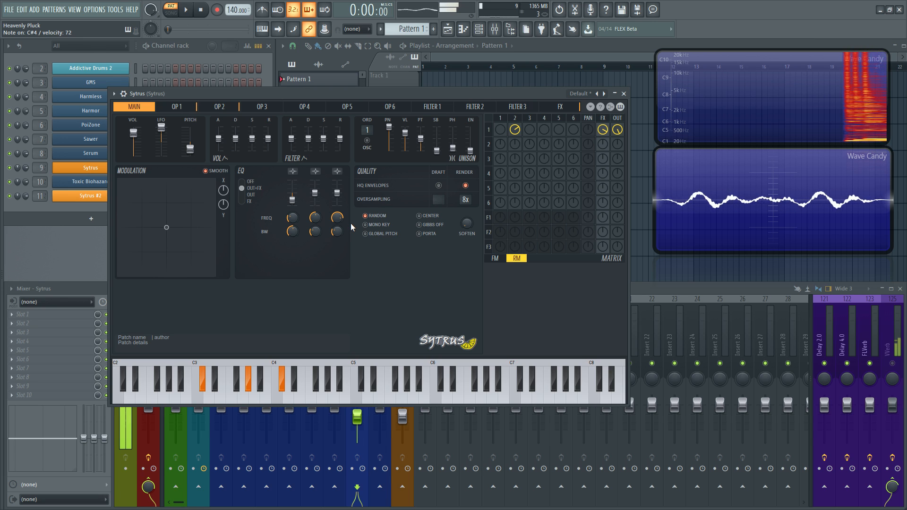
click(406, 381)
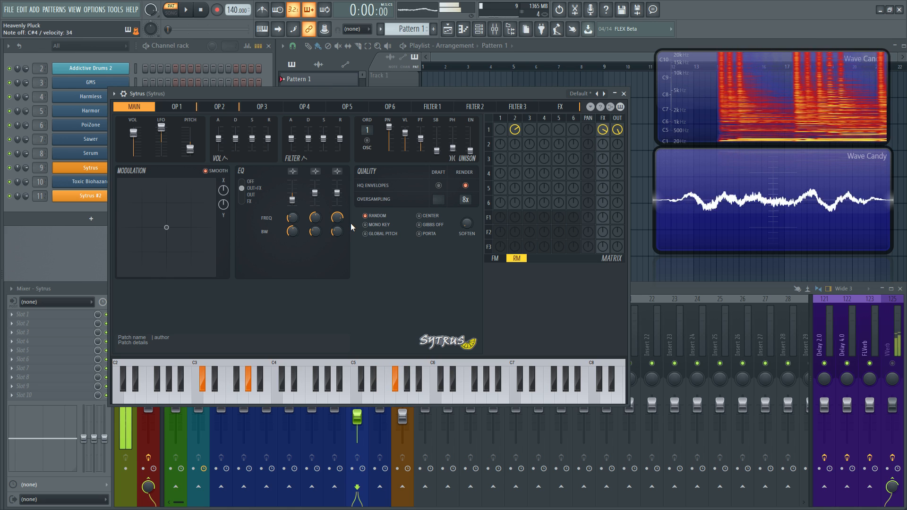
click(333, 387)
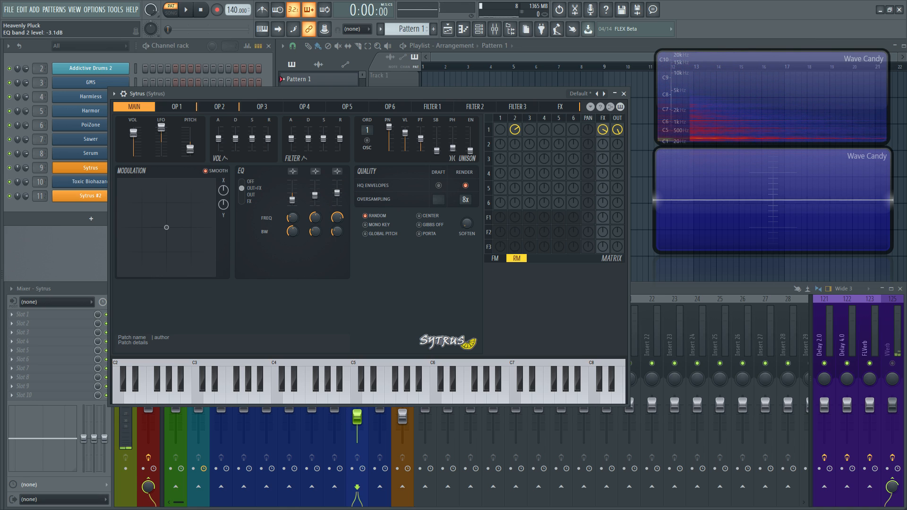
- Tune EQ band 2 to about 1059 Hz and band 3 to 3341 Hz with a 0.22 width
drag(316, 217, 318, 221)
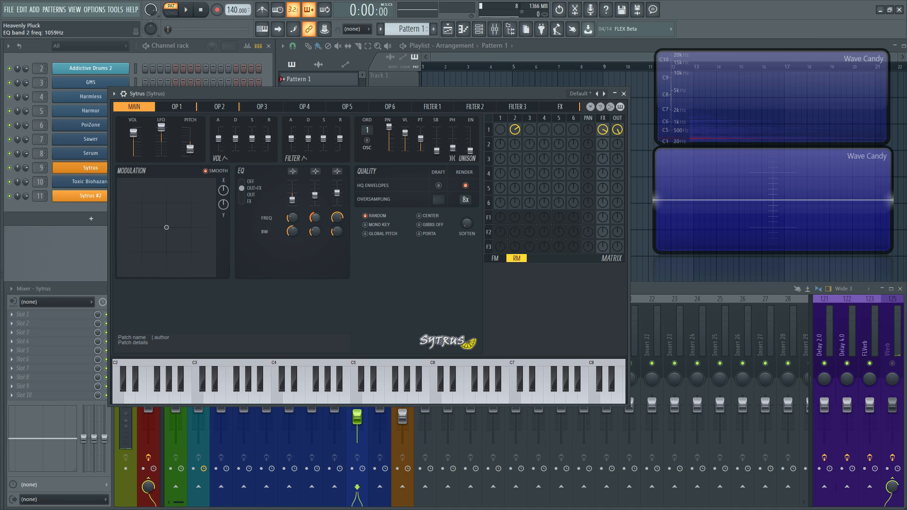
drag(316, 218, 315, 229)
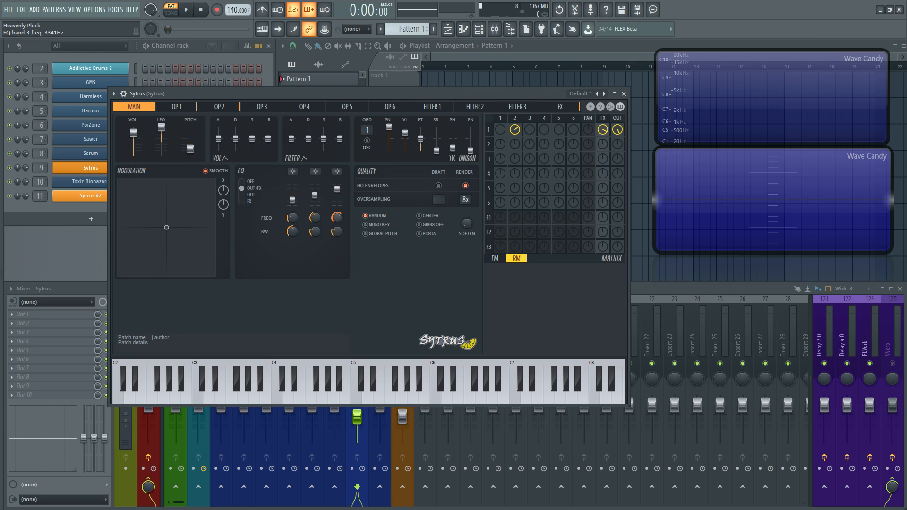
drag(335, 232, 335, 233)
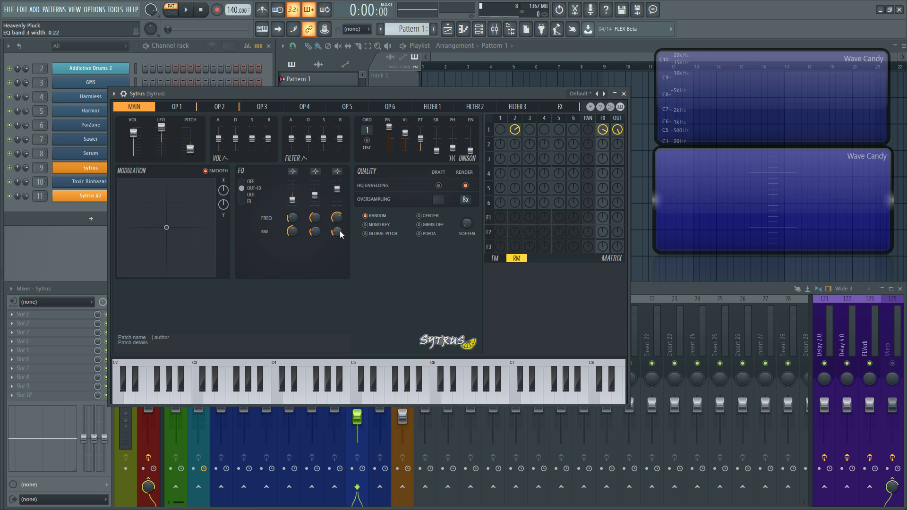
- Audition the pluck across several notes on the on-screen keyboard, including the bass range
click(199, 376)
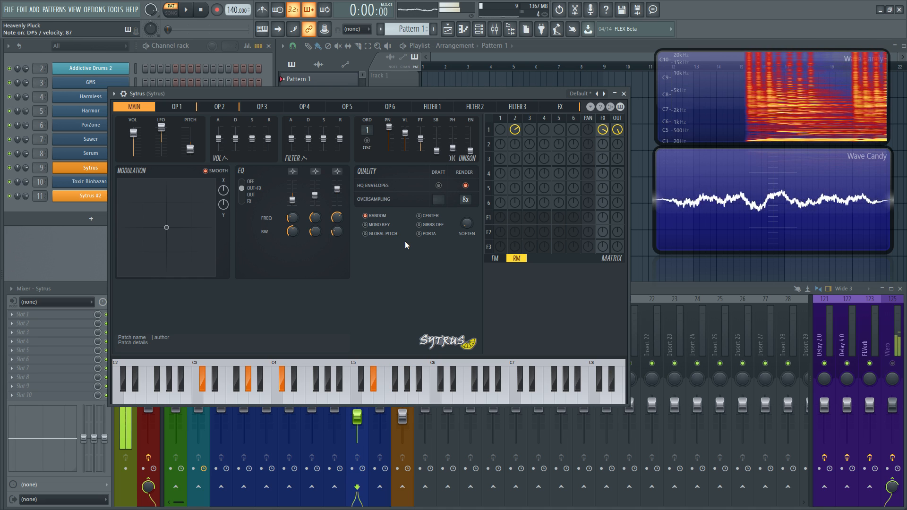
click(333, 381)
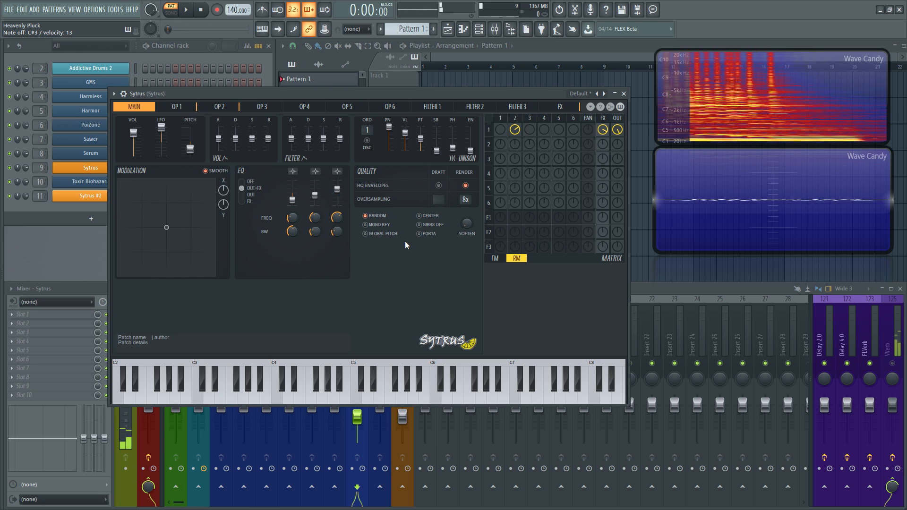
click(121, 379)
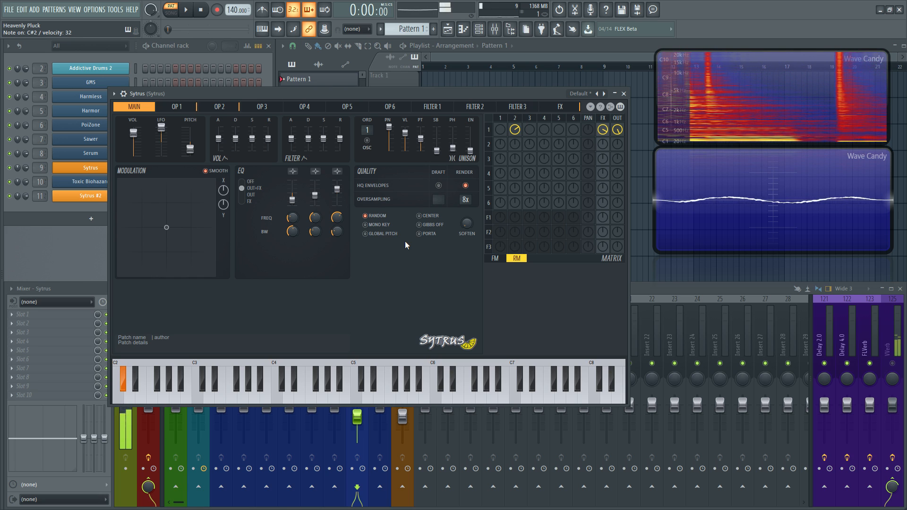
click(333, 384)
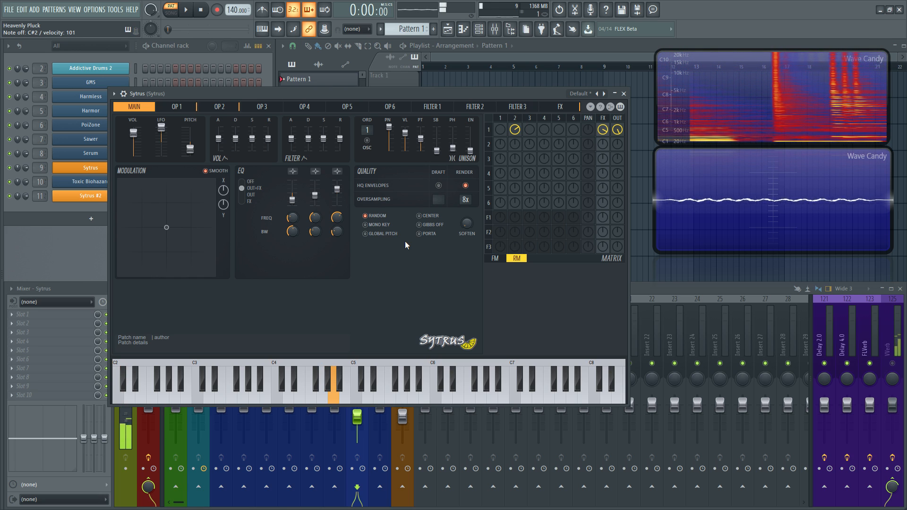
click(414, 381)
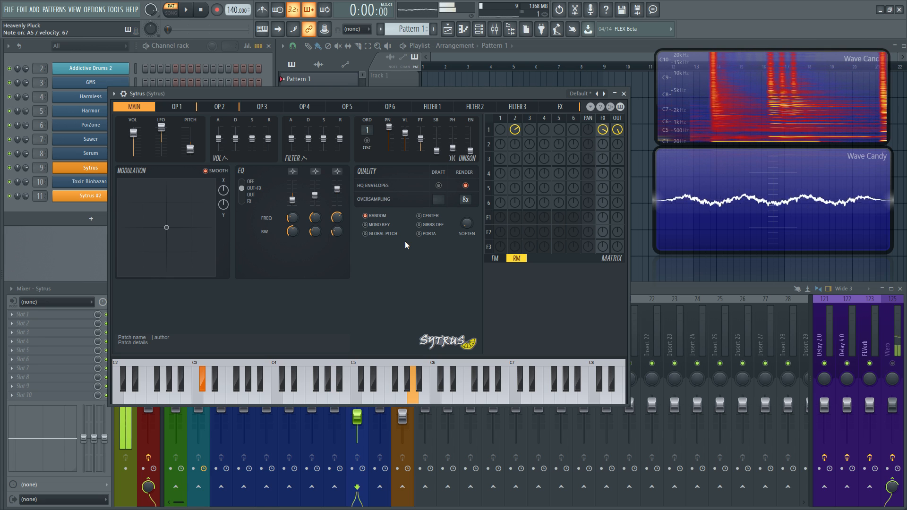
click(282, 384)
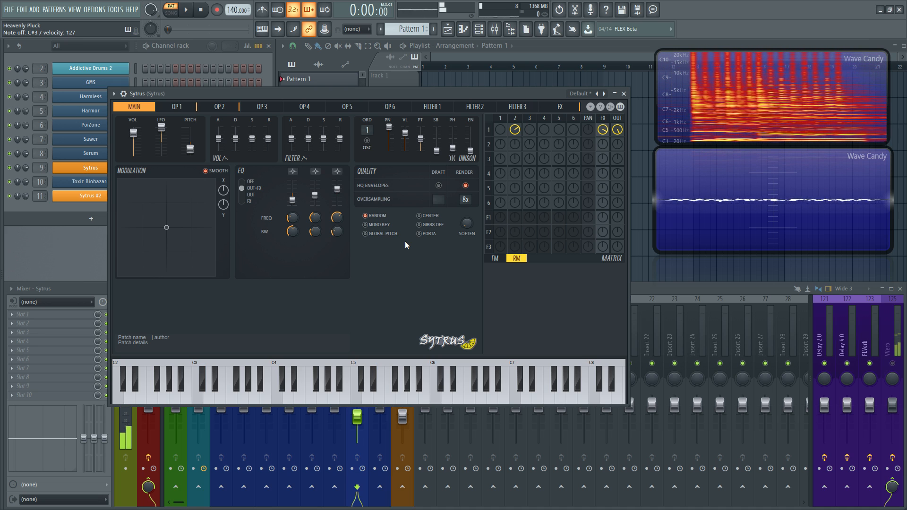
- Enable draft oversampling at 8x to match render, audition a note, and glance at the FX page
click(437, 199)
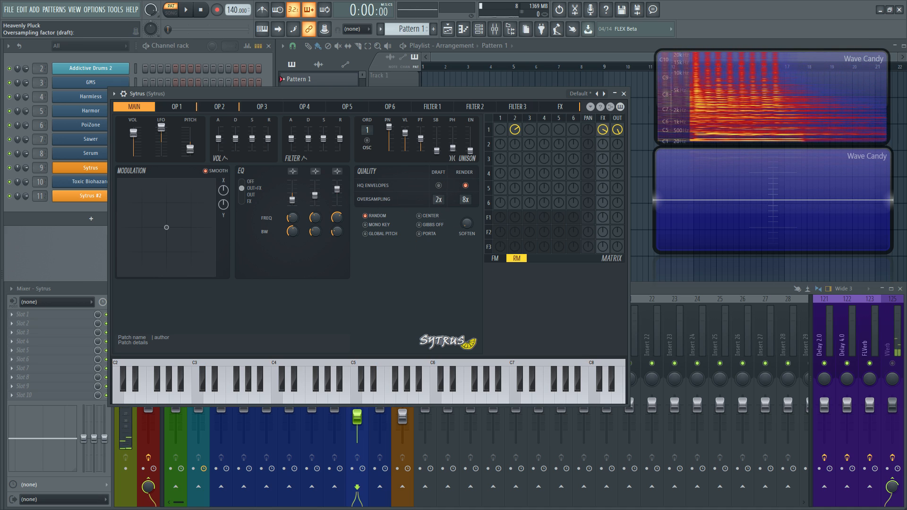
click(201, 381)
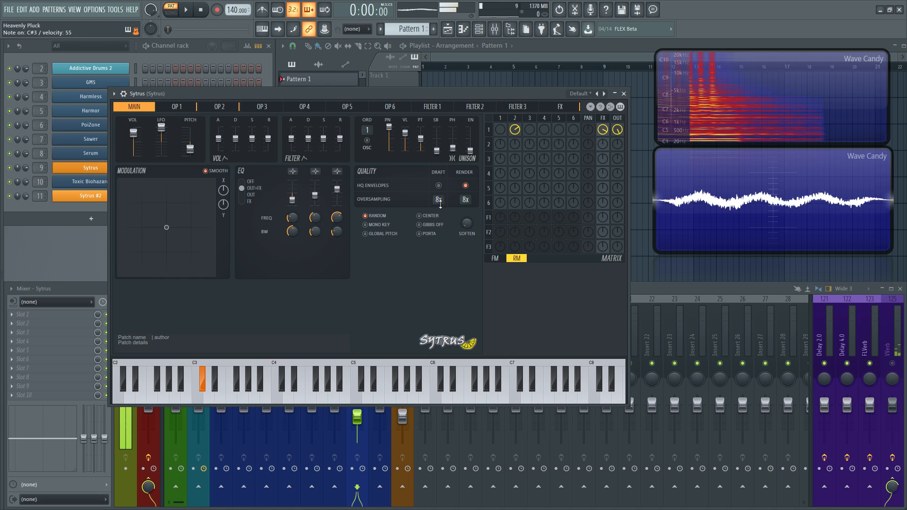
click(379, 385)
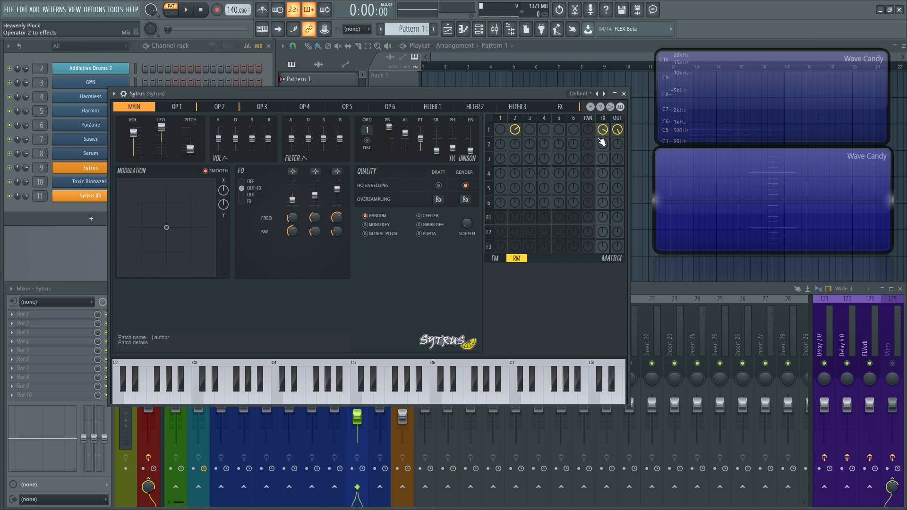
click(559, 106)
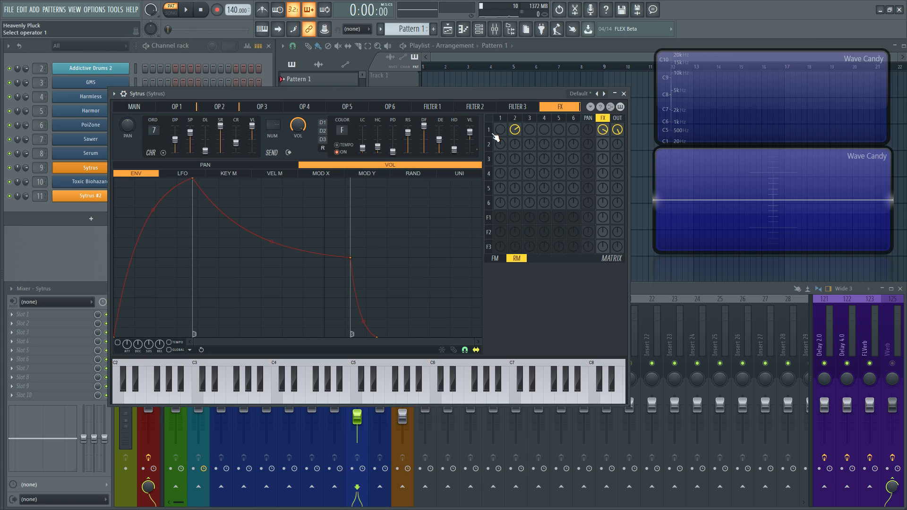
click(133, 107)
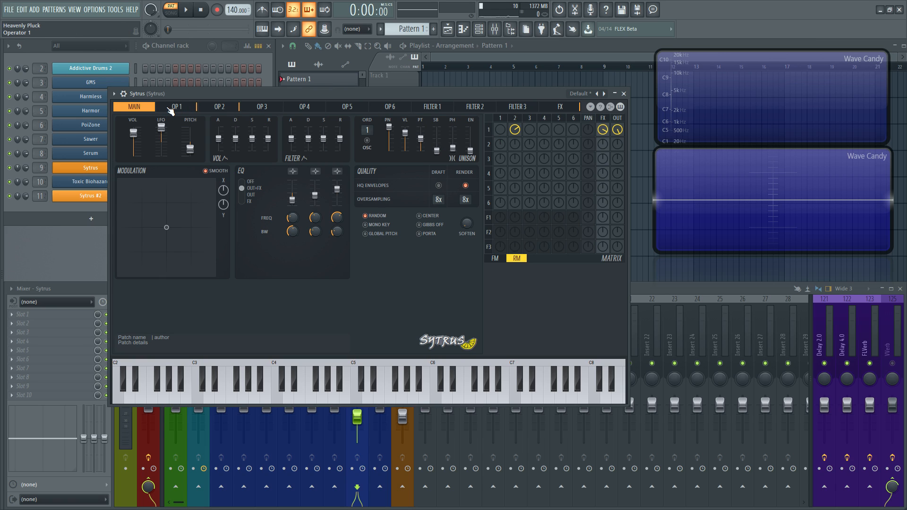